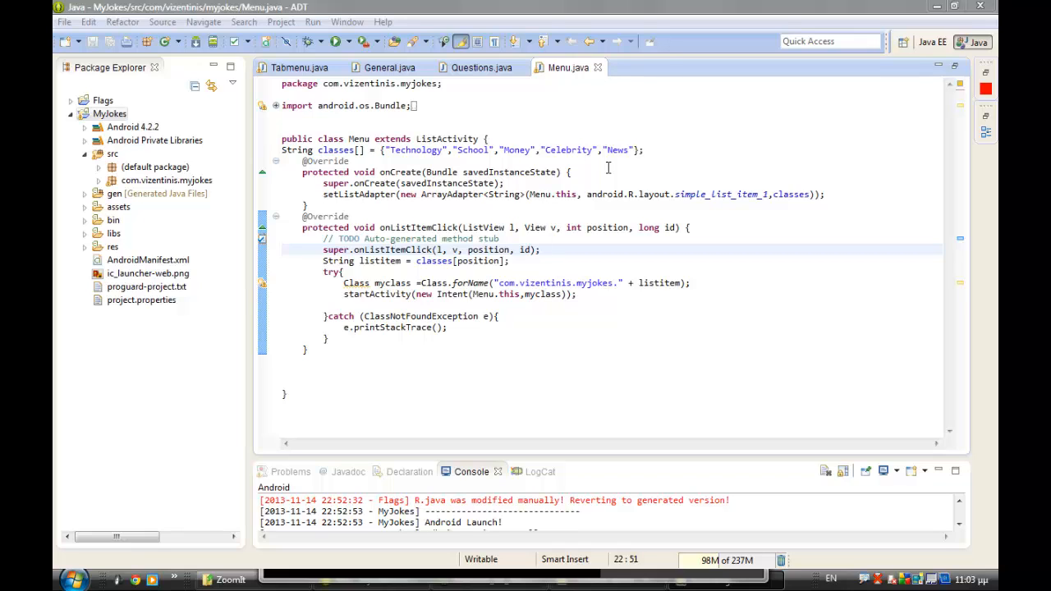
mouse_move(420, 197)
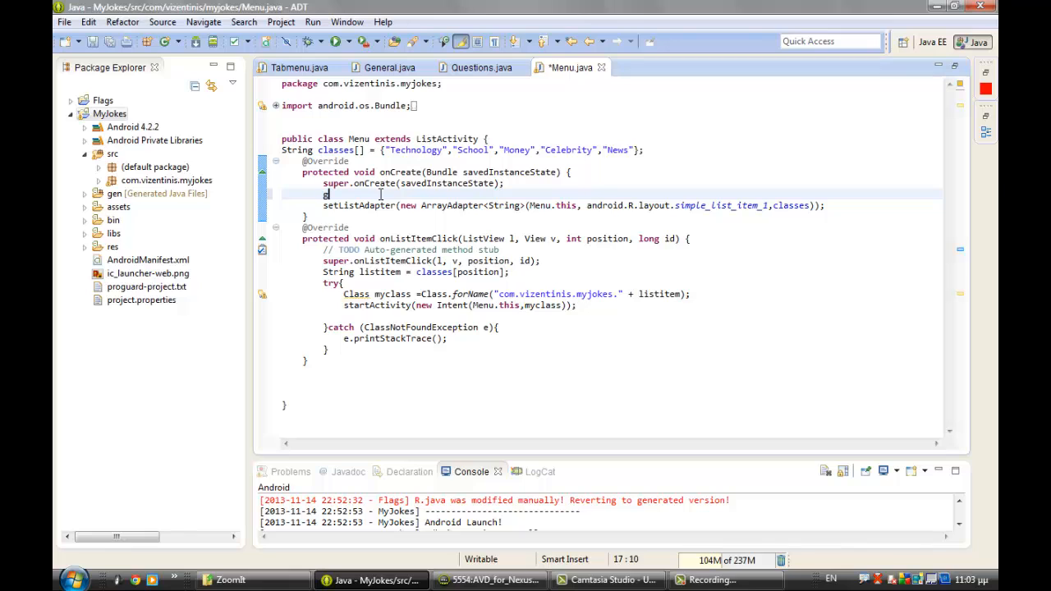
Add getListView().setBackgroundColor(...) in Menu.java's onCreate, leaving the colour argument as a placeholder
type("getListView()")
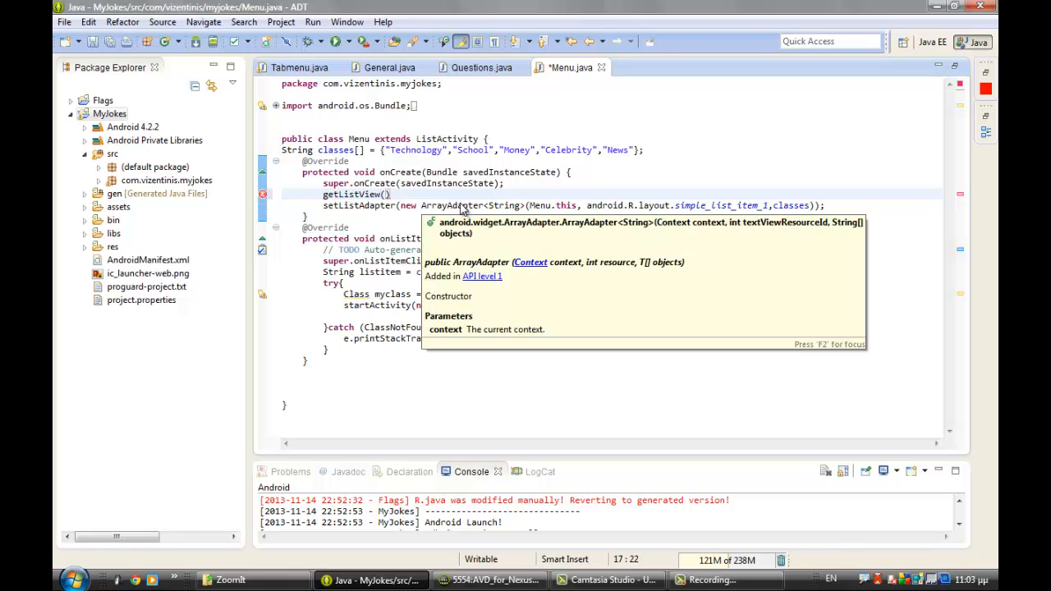
type(".")
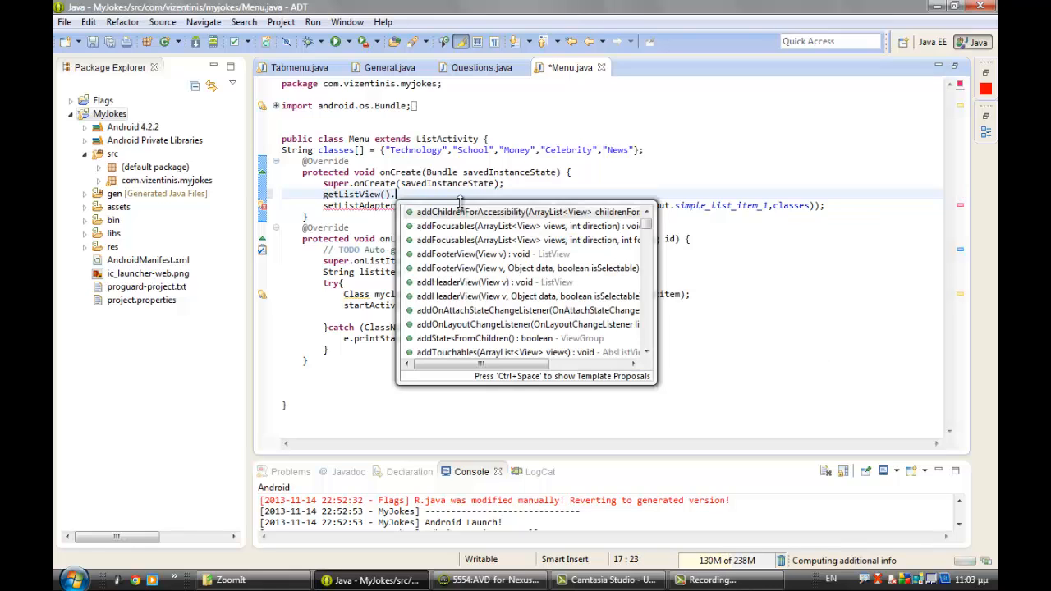
type("setb")
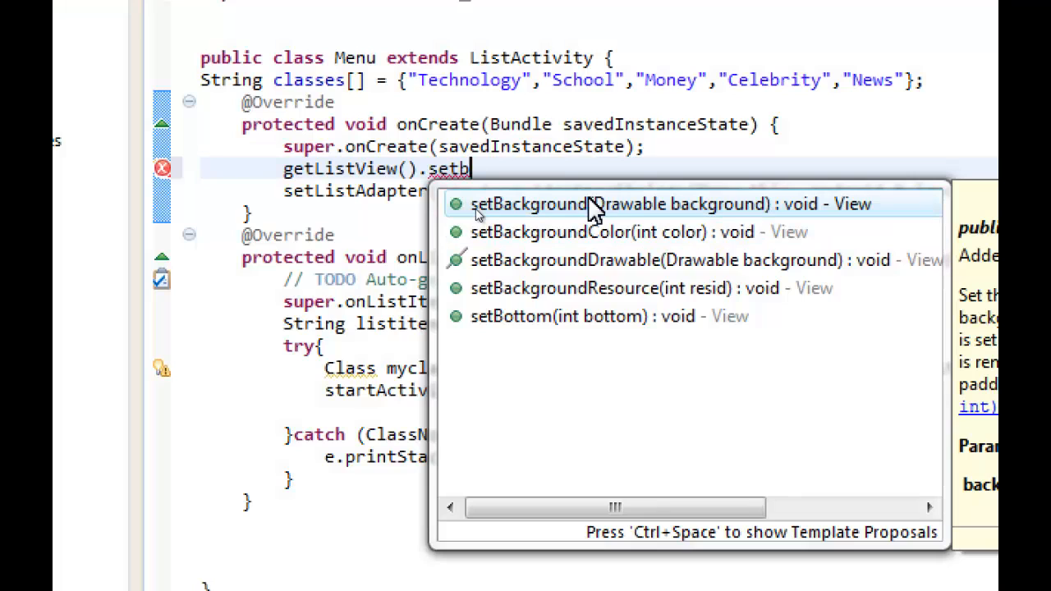
key("Escape")
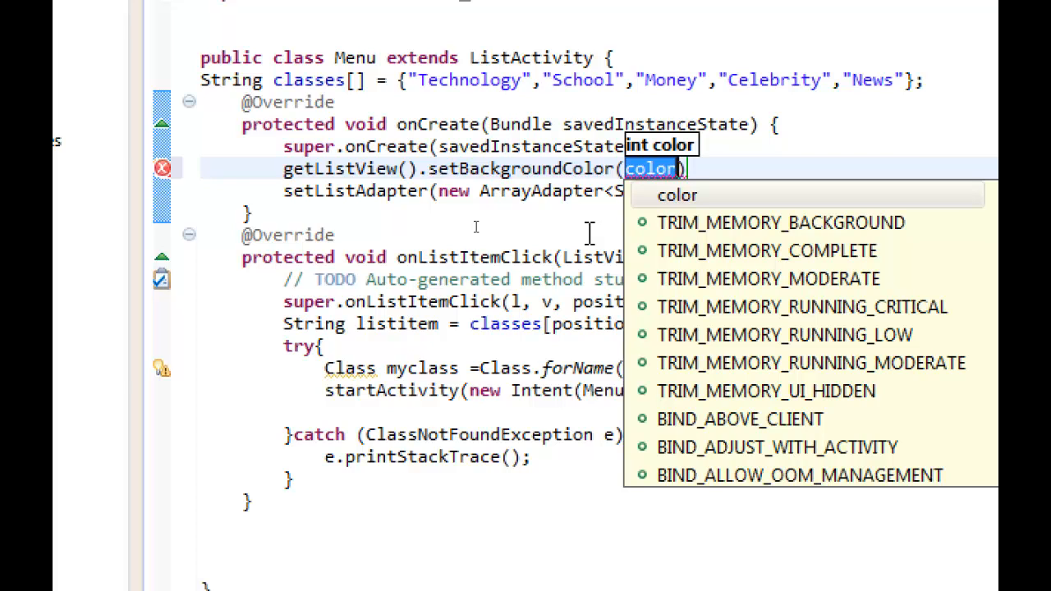
left_click(294, 26)
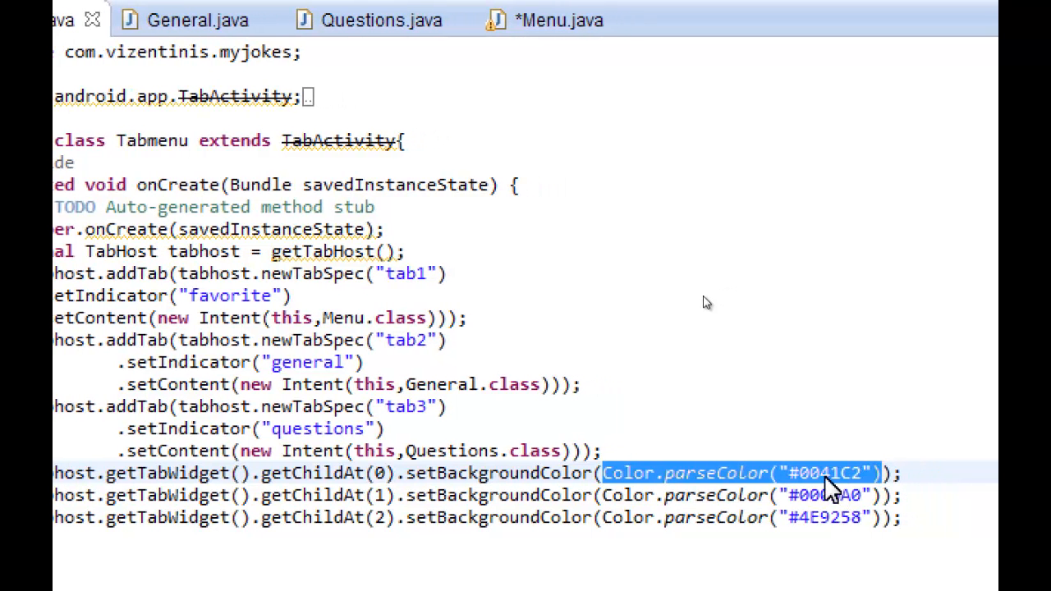
Copy Color.parseColor("#0041C2") from Tabmenu.java into the setBackgroundColor argument in Menu.java
right_click(829, 473)
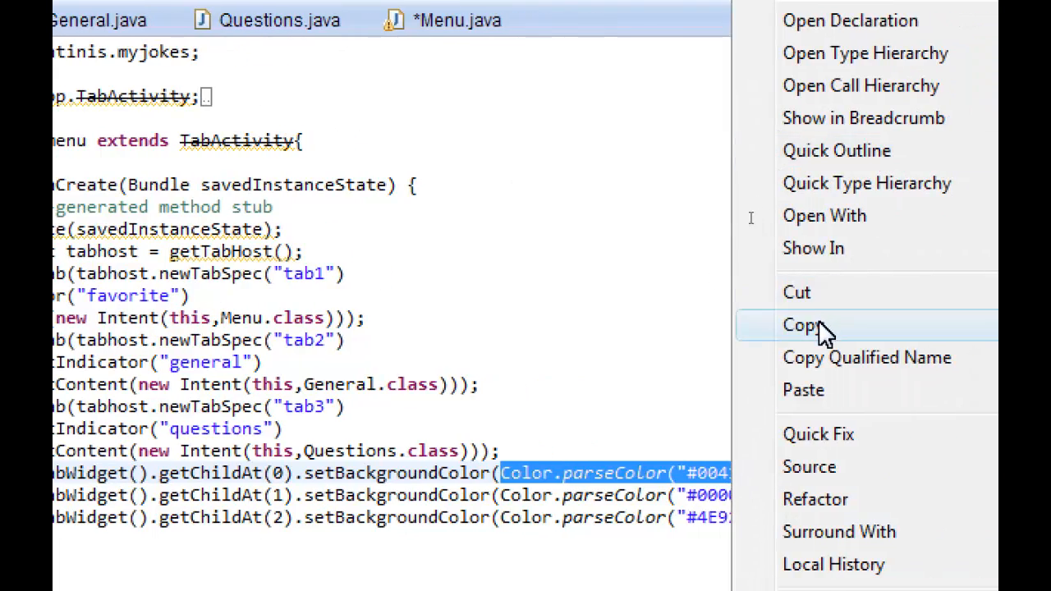
left_click(805, 326)
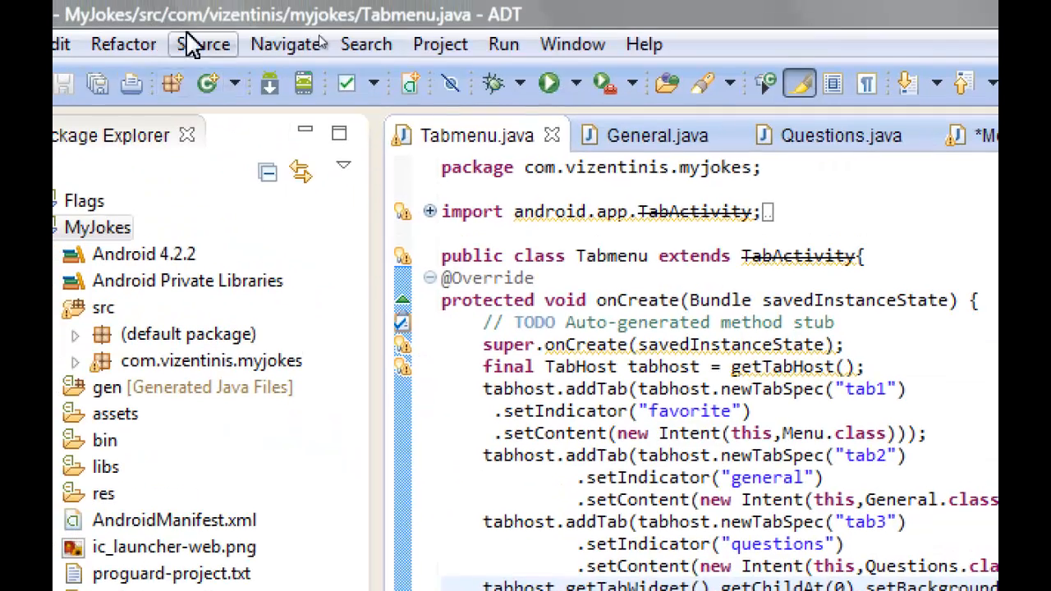
left_click(824, 135)
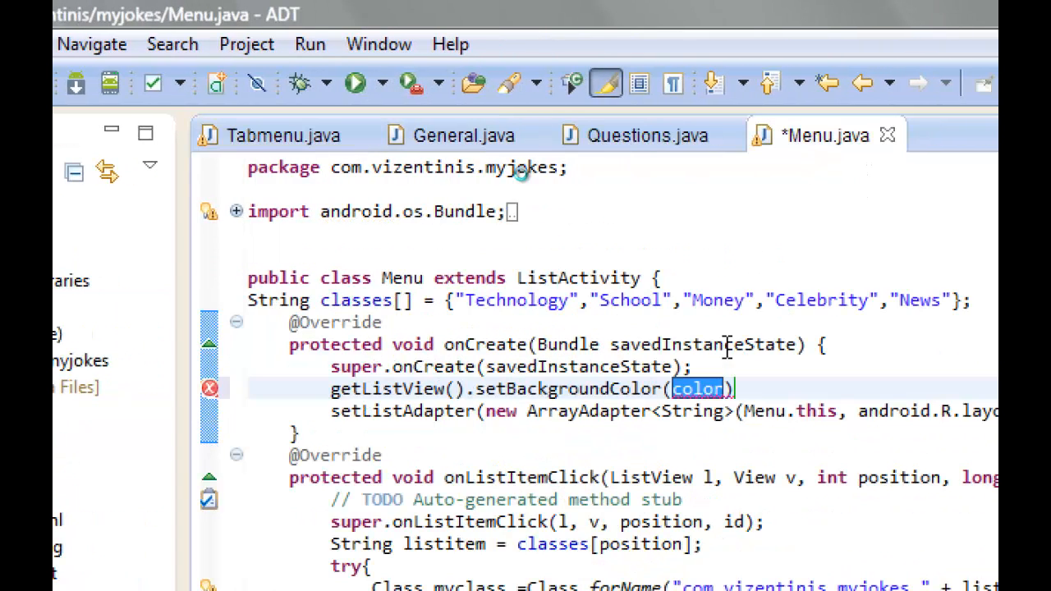
type("Color.parseColor(\"#0041C2\")")
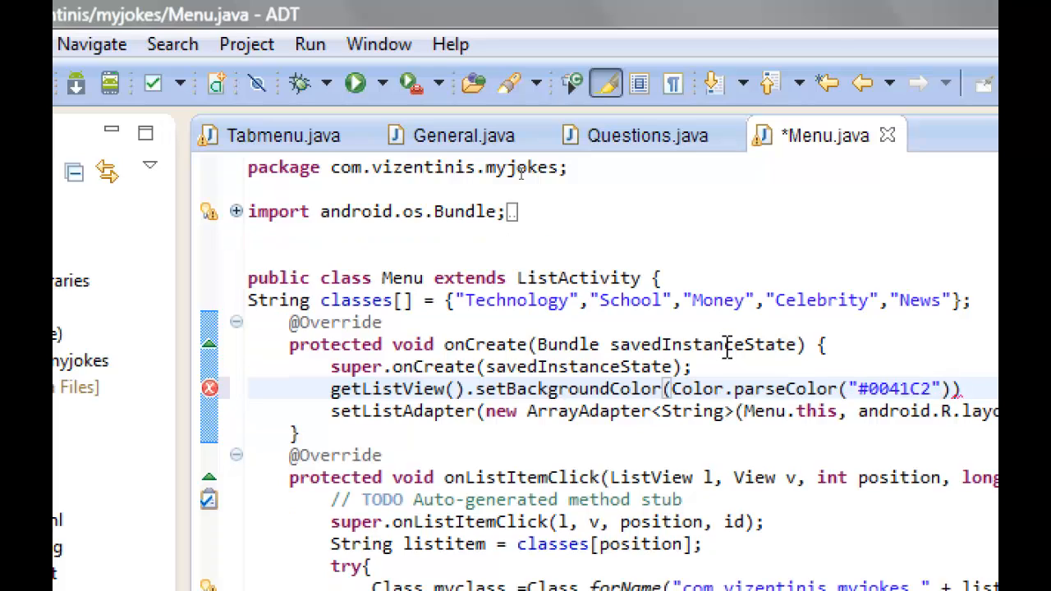
left_click(959, 388)
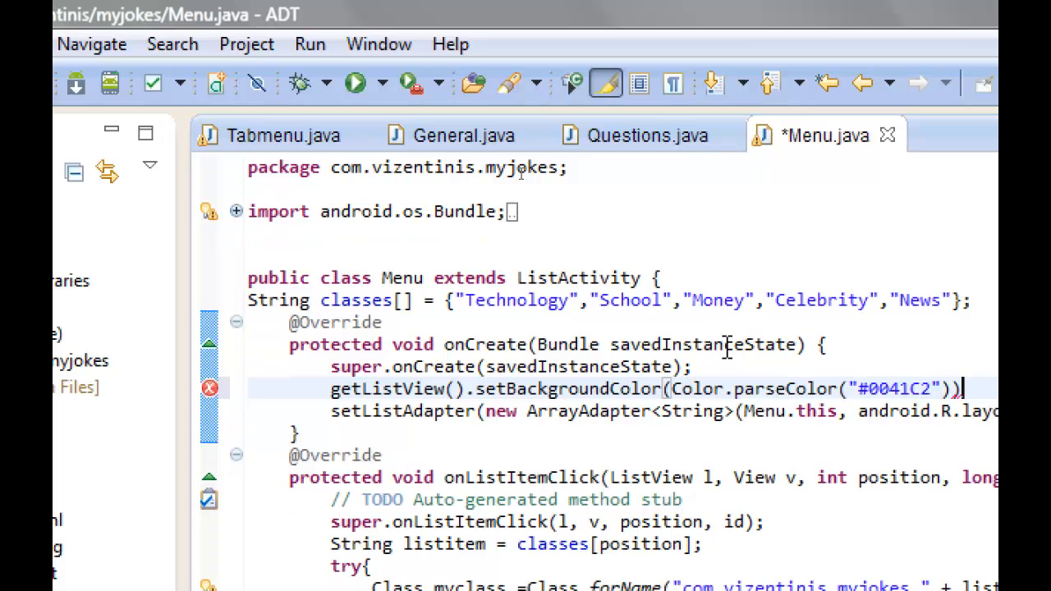
Run MyJokes as an Android application, saving Menu.java and targeting the running Nexus 5 device
right_click(105, 114)
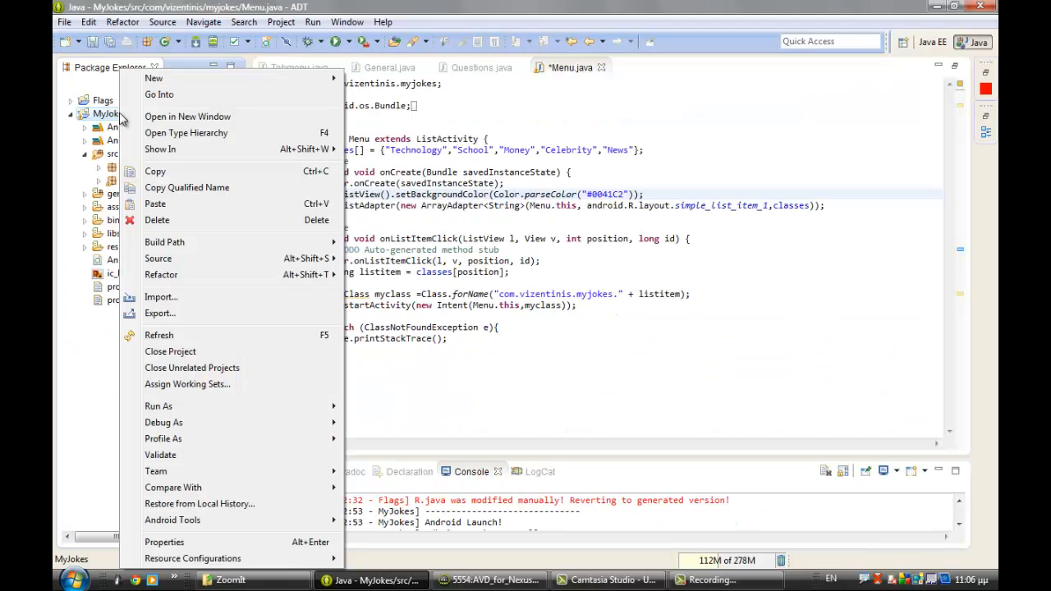
mouse_move(158, 406)
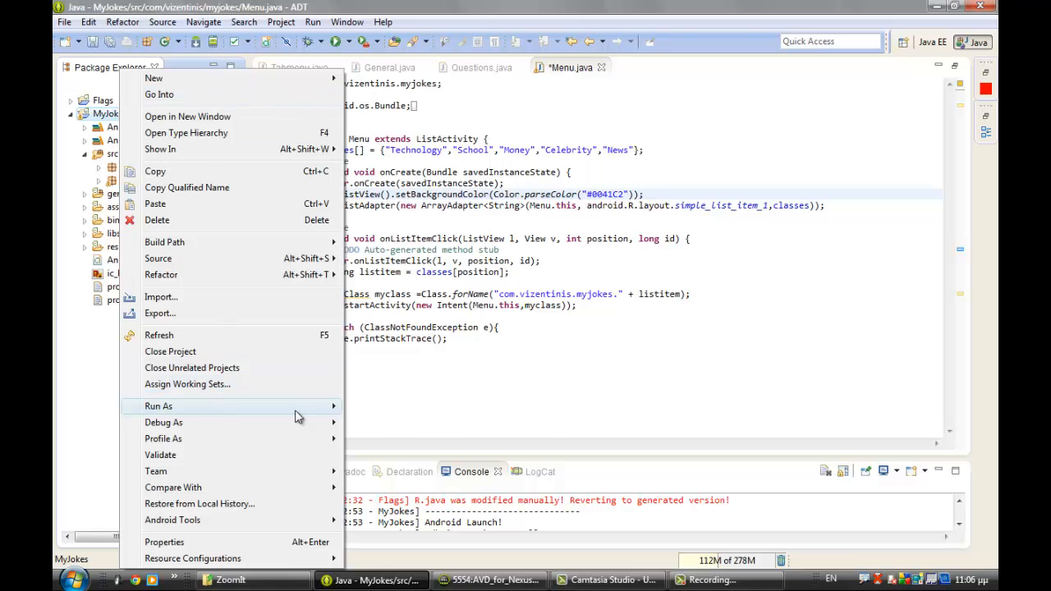
left_click(158, 406)
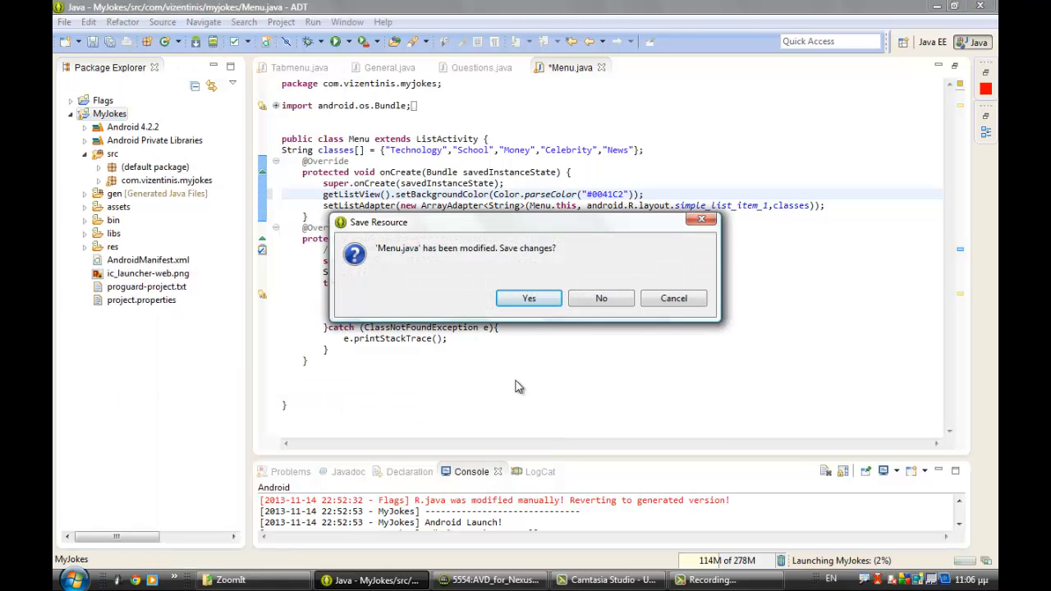
left_click(529, 298)
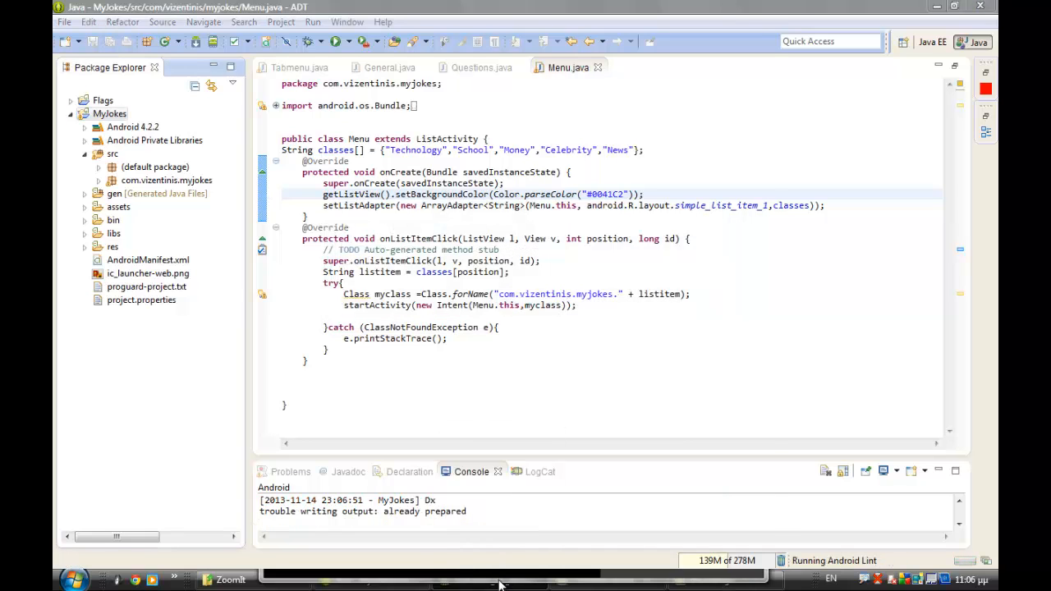
left_click(488, 580)
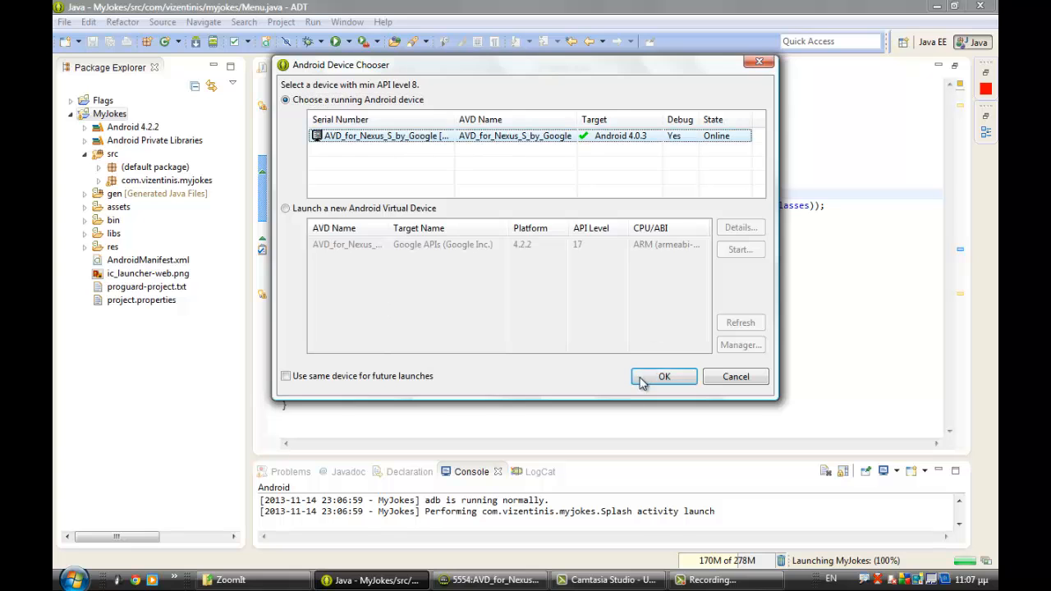
left_click(663, 376)
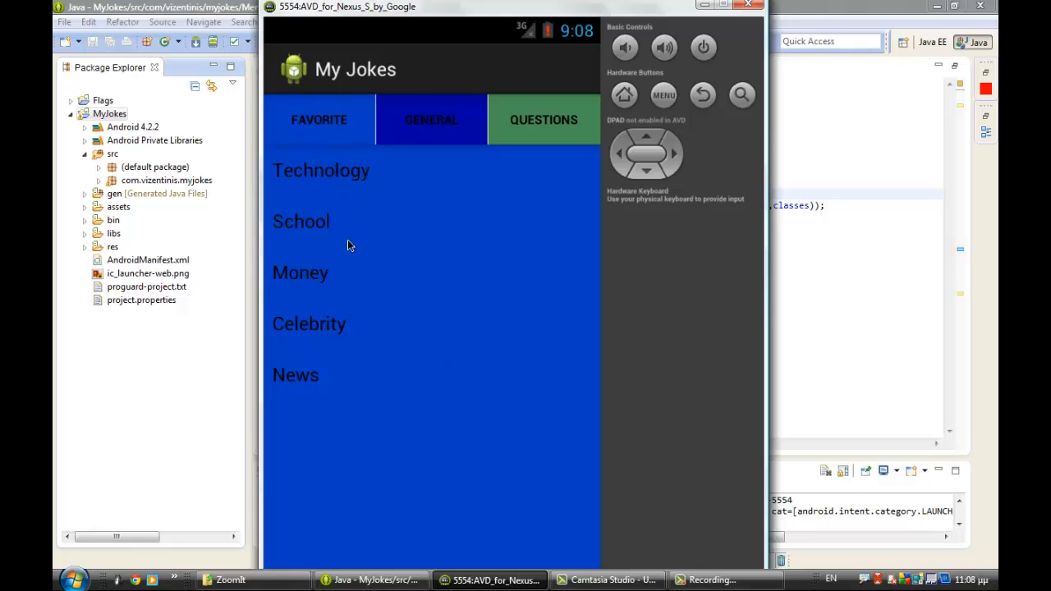
mouse_move(451, 166)
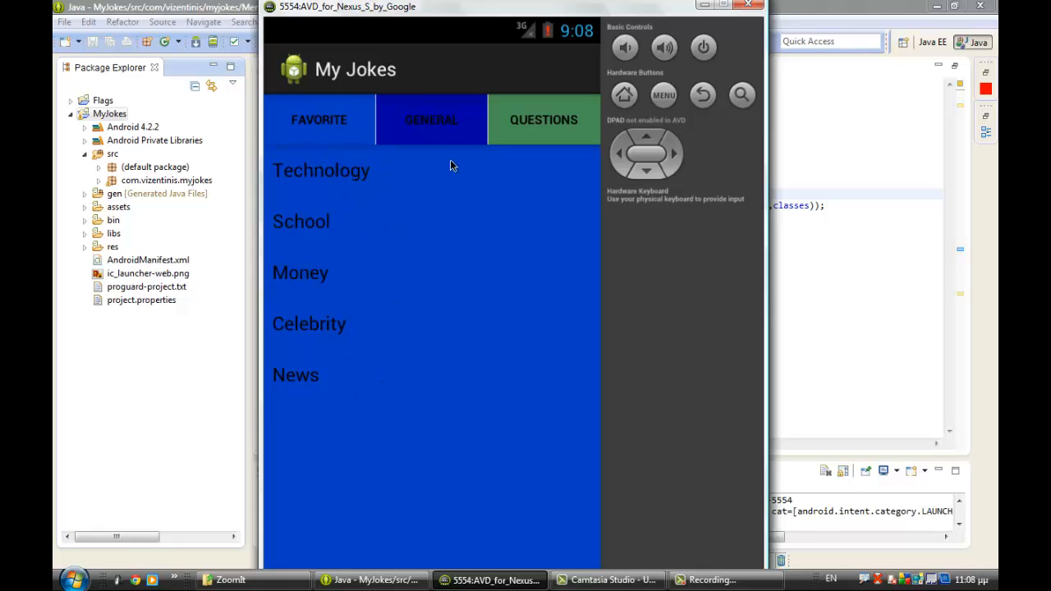
mouse_move(440, 138)
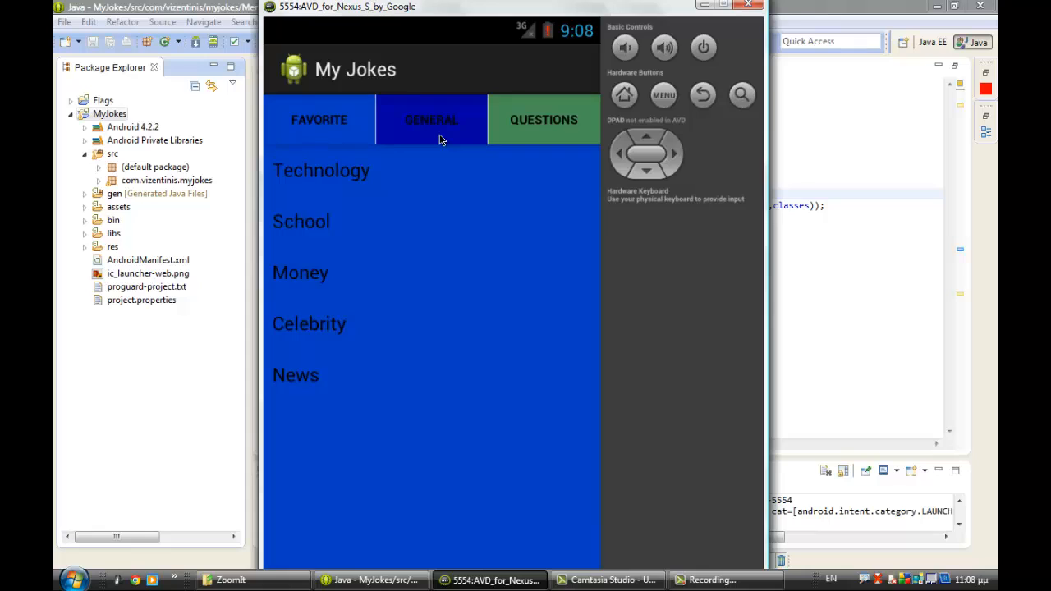
mouse_move(450, 138)
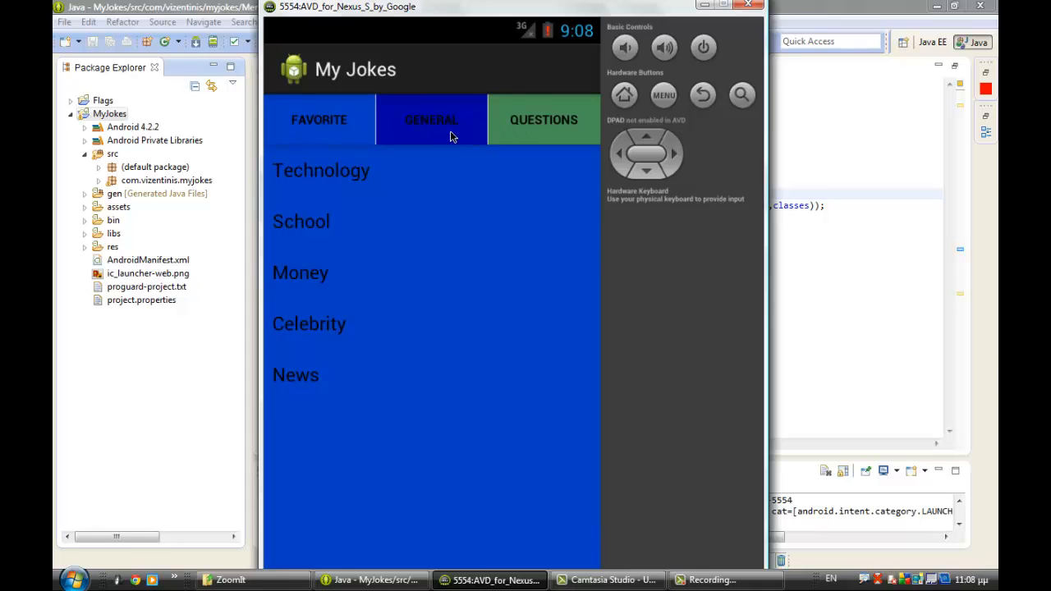
left_click(430, 118)
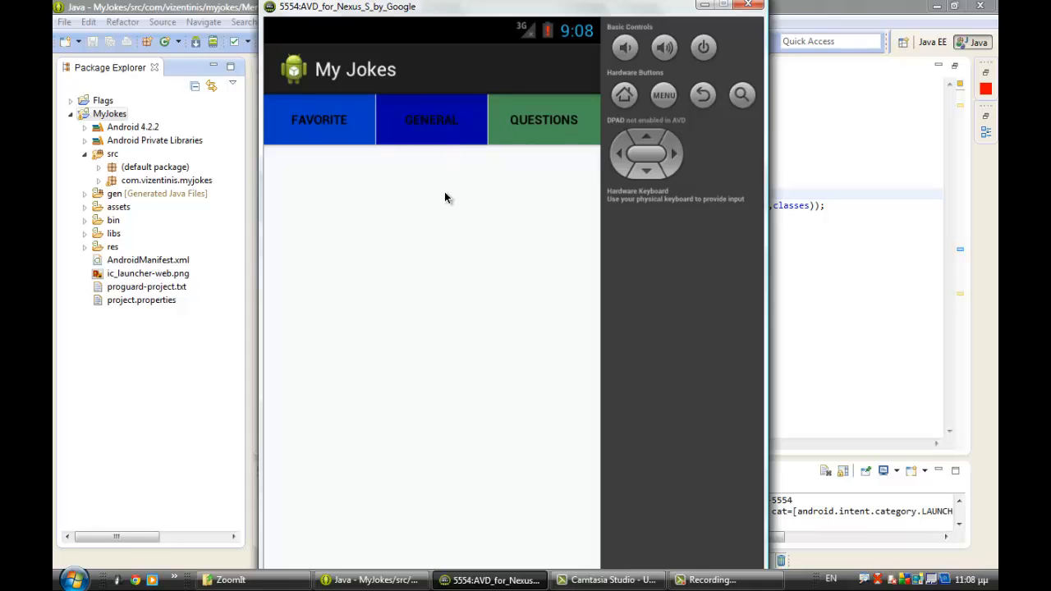
mouse_move(337, 134)
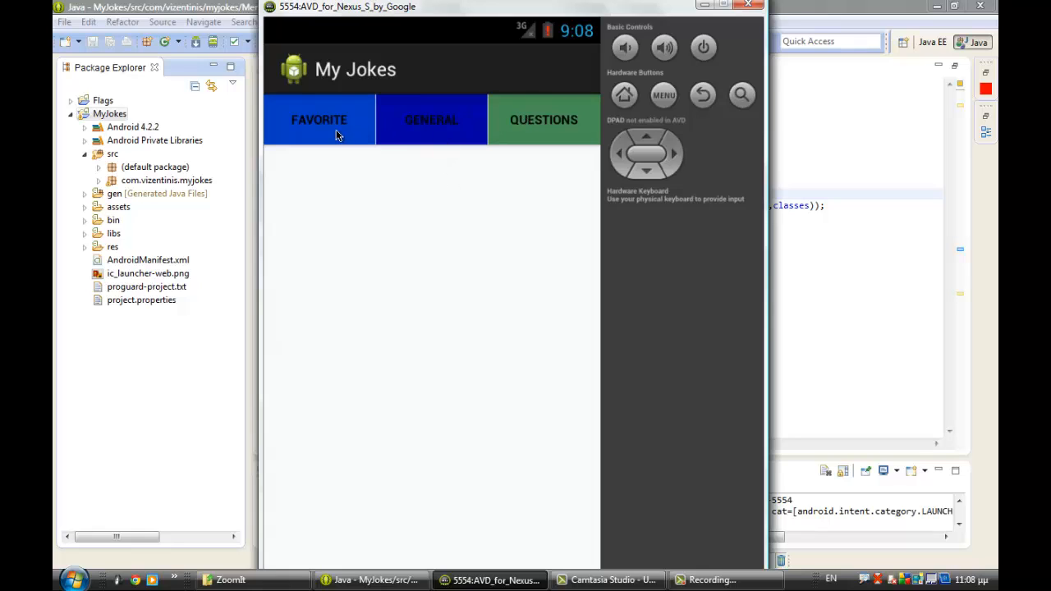
left_click(430, 120)
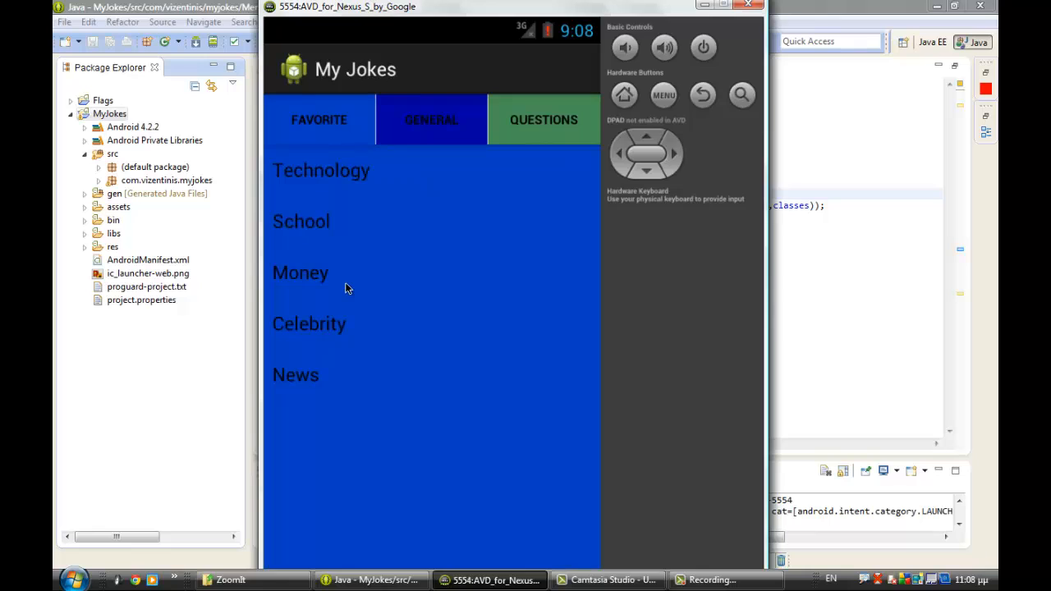
mouse_move(398, 311)
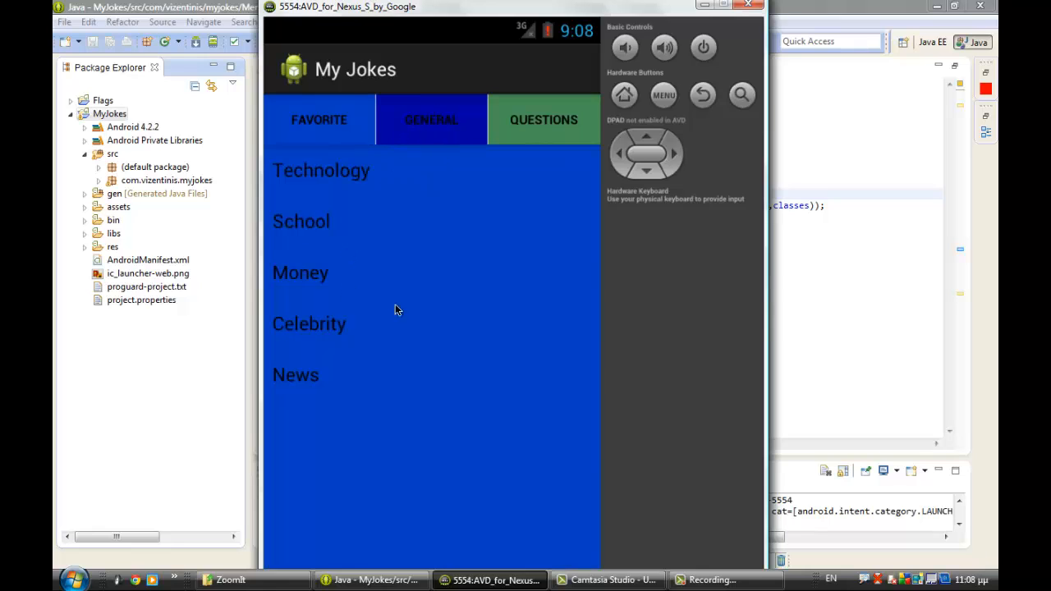
mouse_move(294, 46)
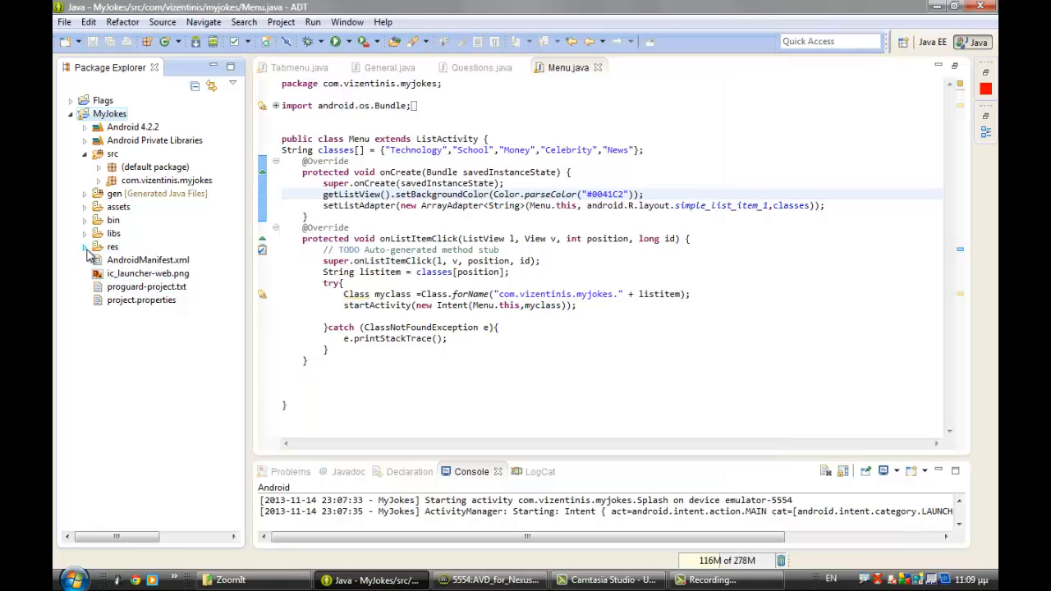
Create a new Android XML layout file jokesgenerall.xml with a LinearLayout root in res/layout
right_click(128, 312)
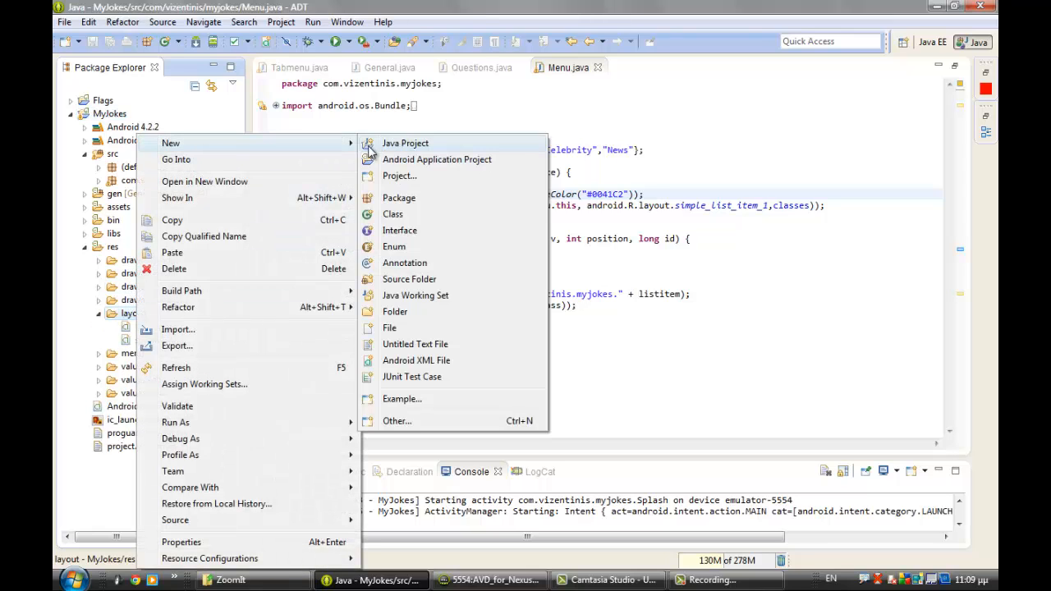
mouse_move(411, 376)
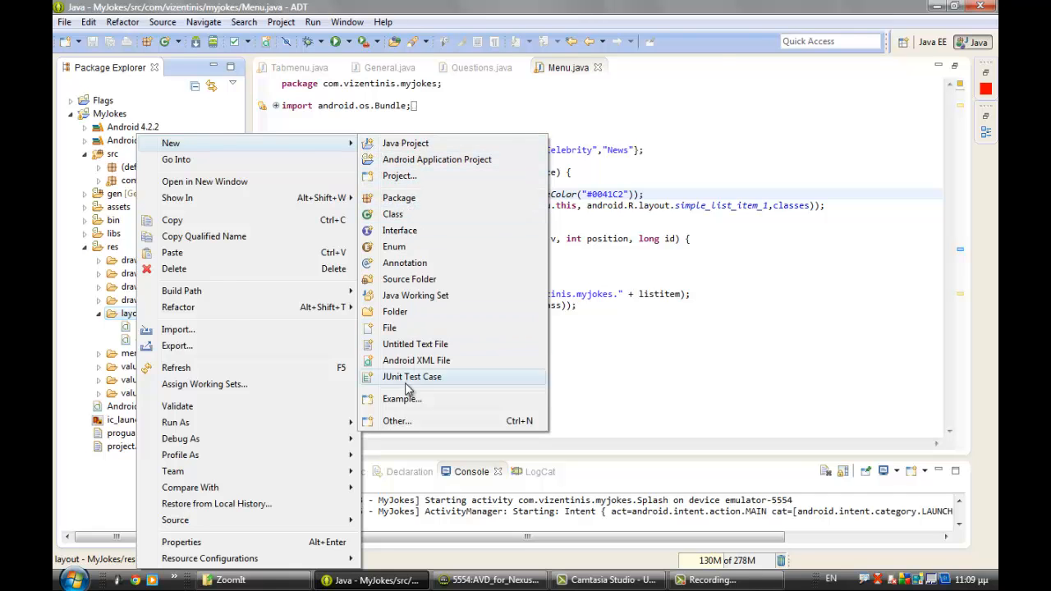
left_click(417, 361)
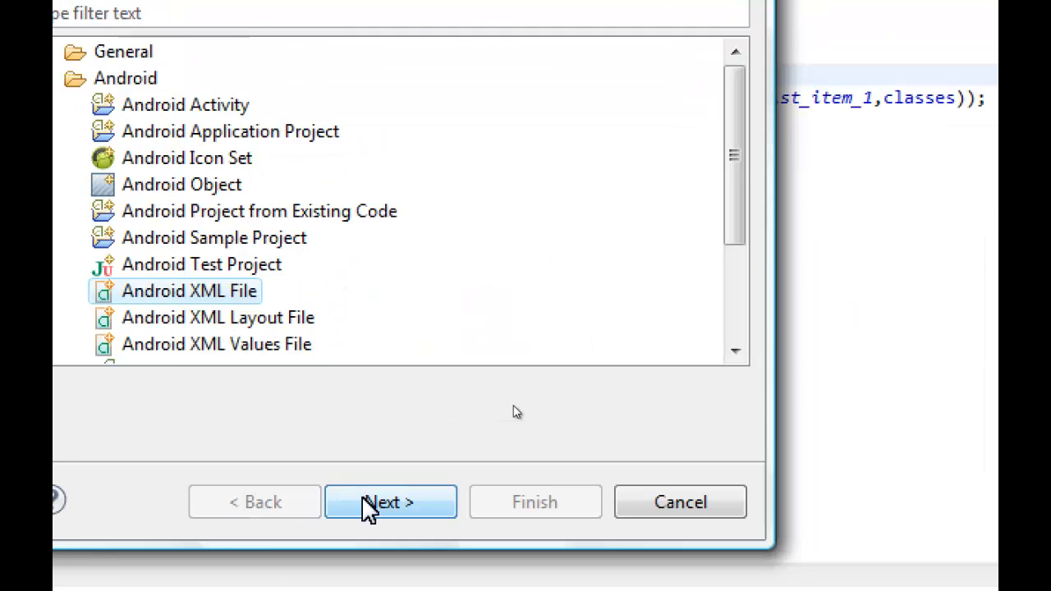
left_click(391, 503)
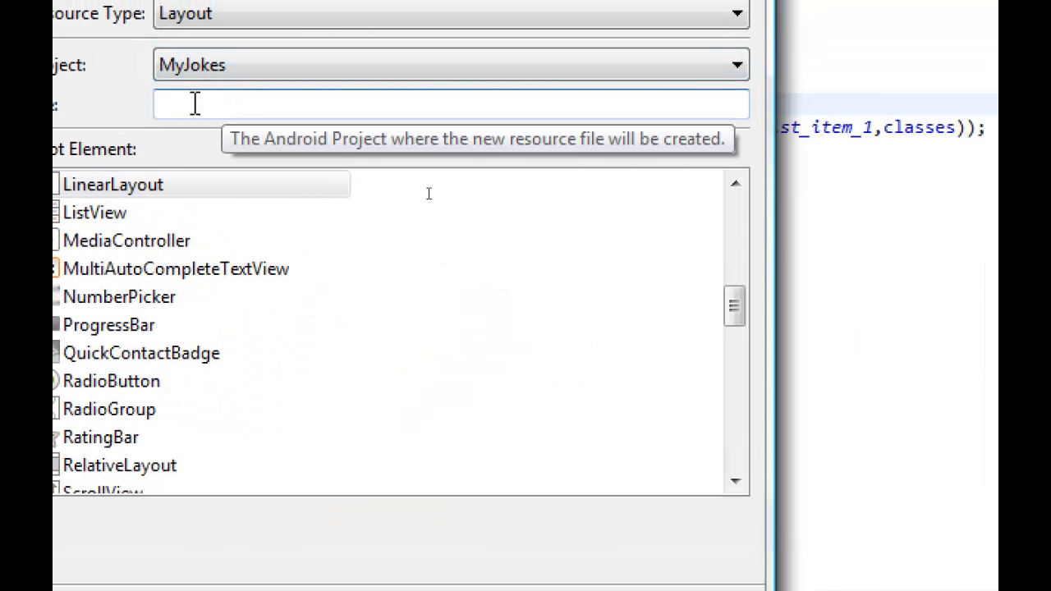
type("jokes")
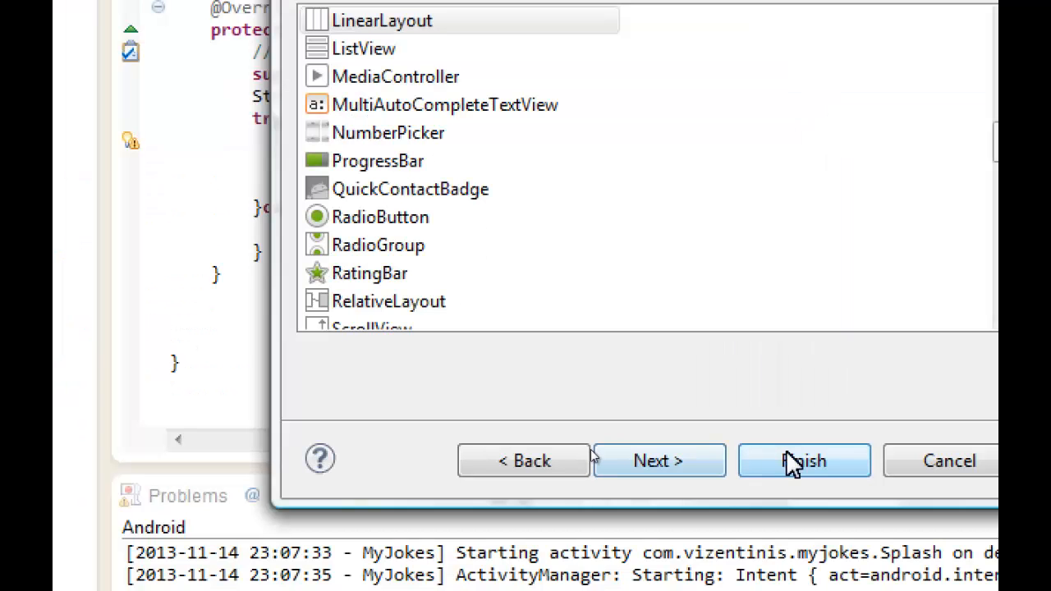
left_click(805, 460)
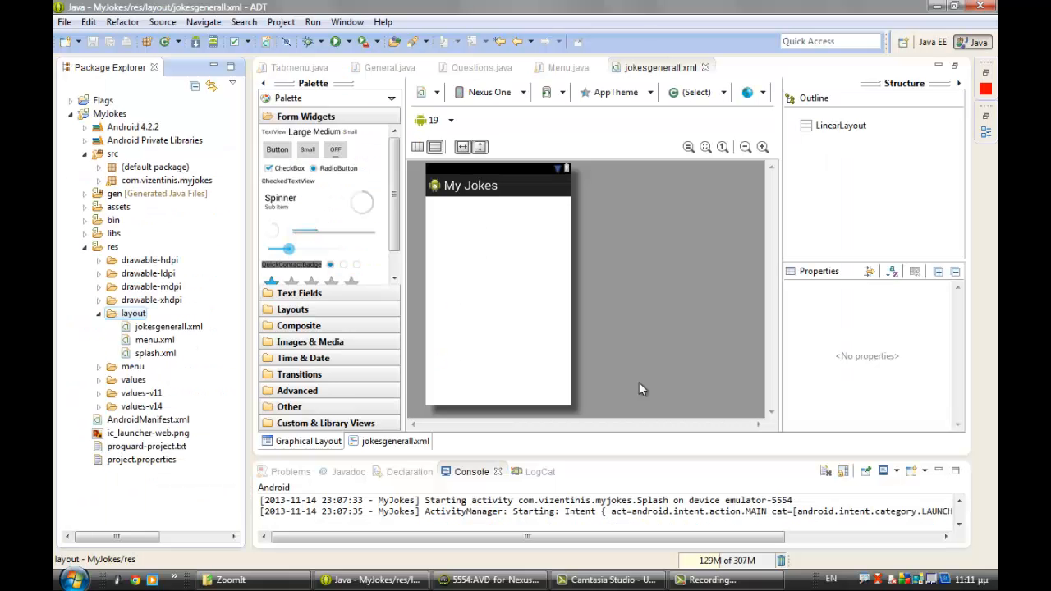
mouse_move(617, 278)
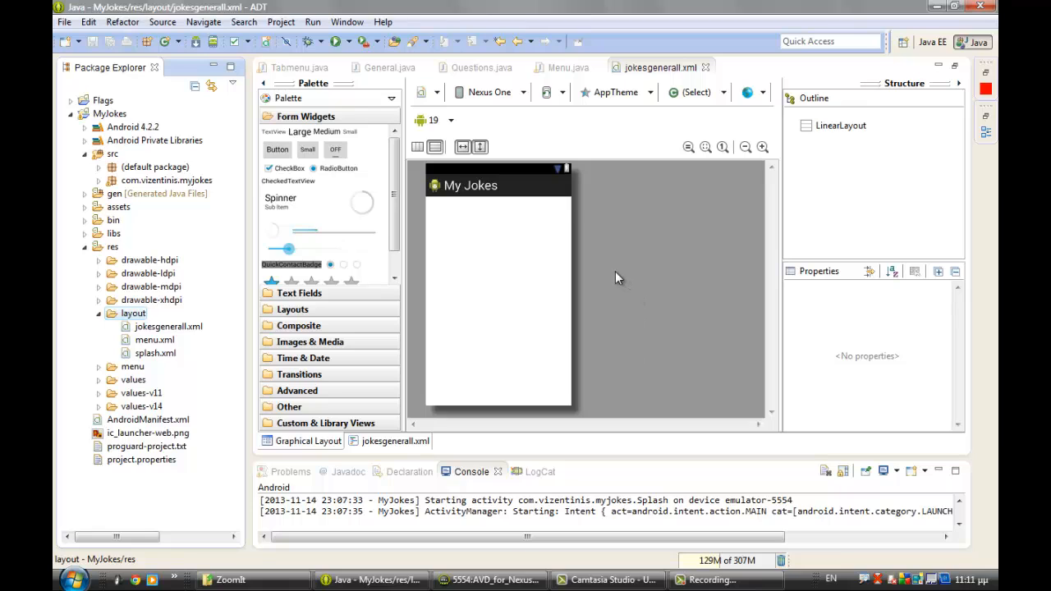
mouse_move(615, 276)
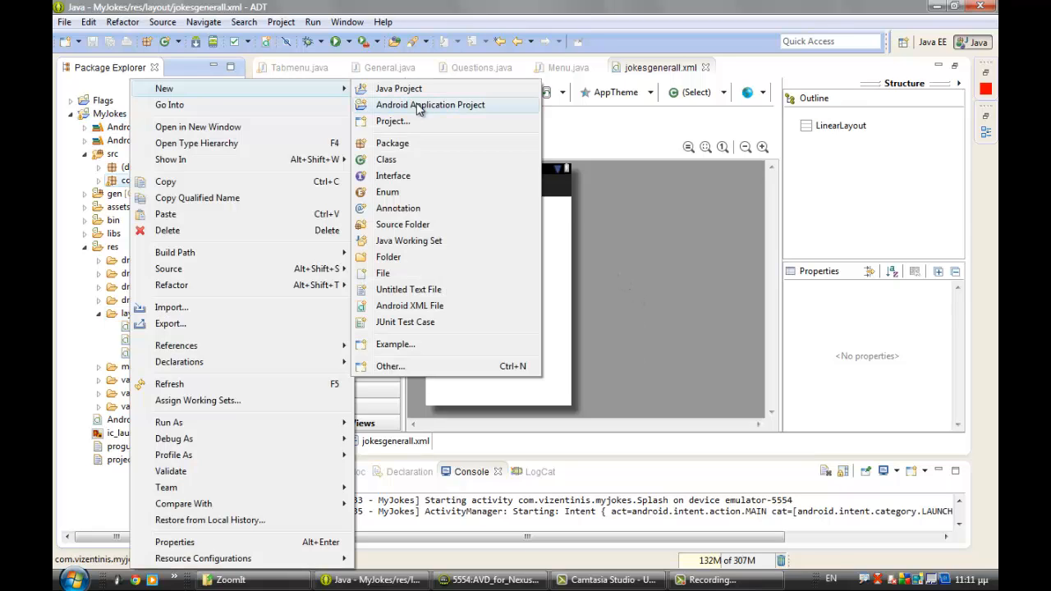
mouse_move(402, 144)
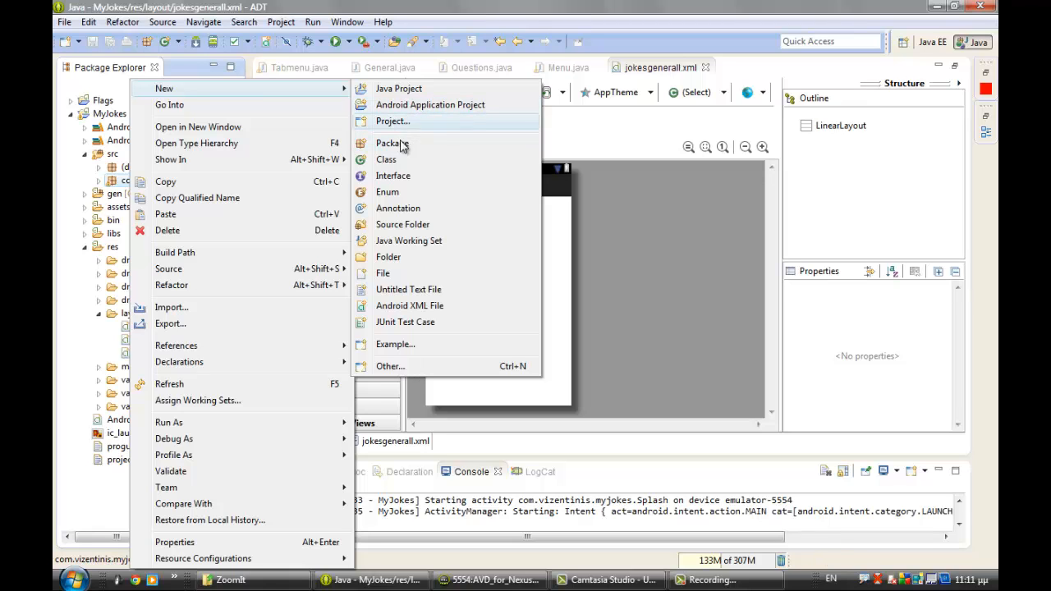
Create the Jocksgenerall Java class in com.vizentinis.myjokes and close the jokesgenerall.xml layout
left_click(386, 159)
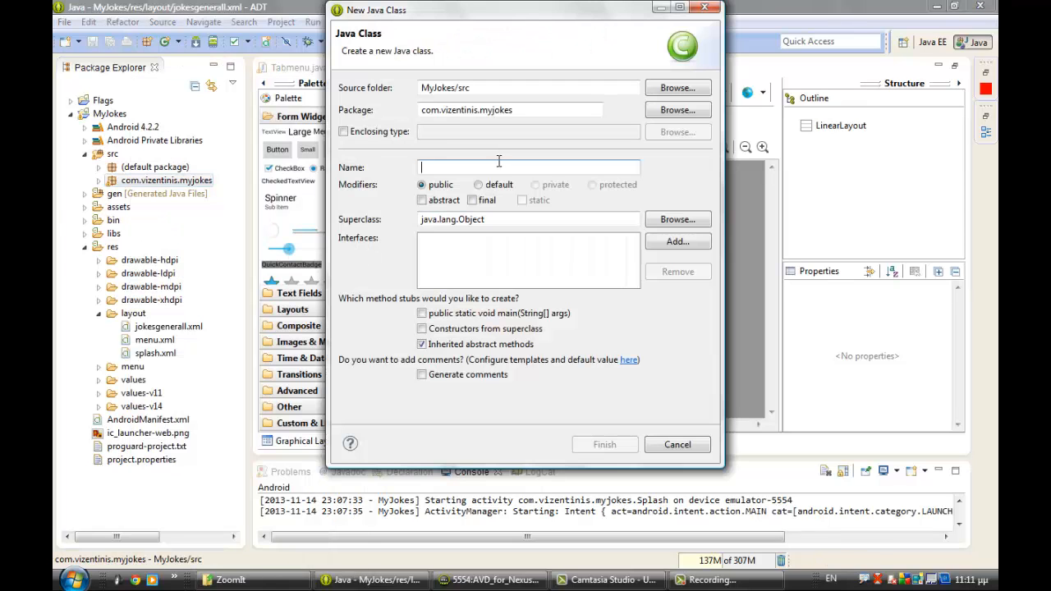
type("Jocks")
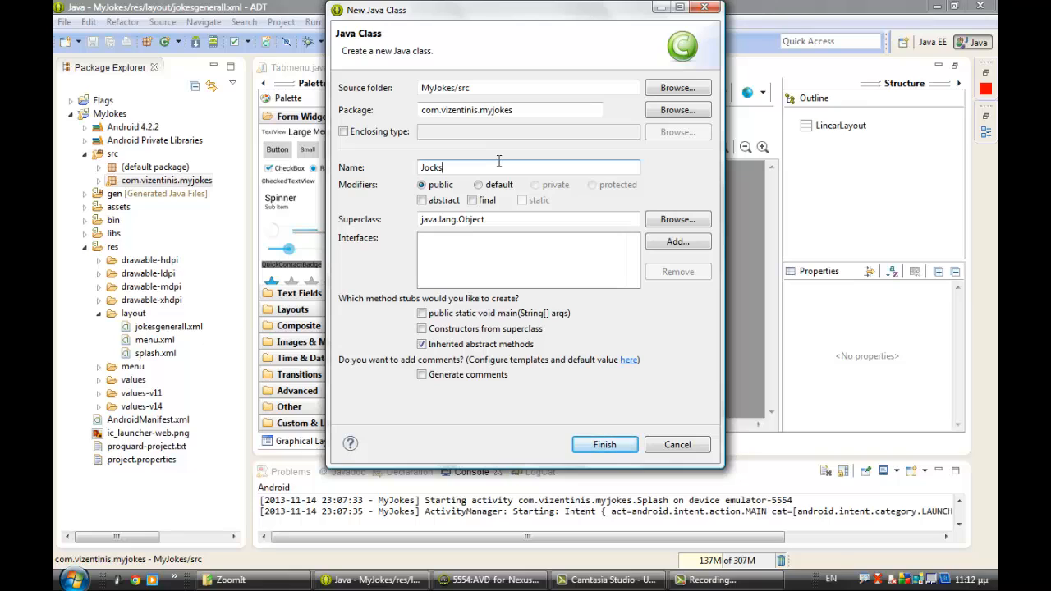
left_click(604, 444)
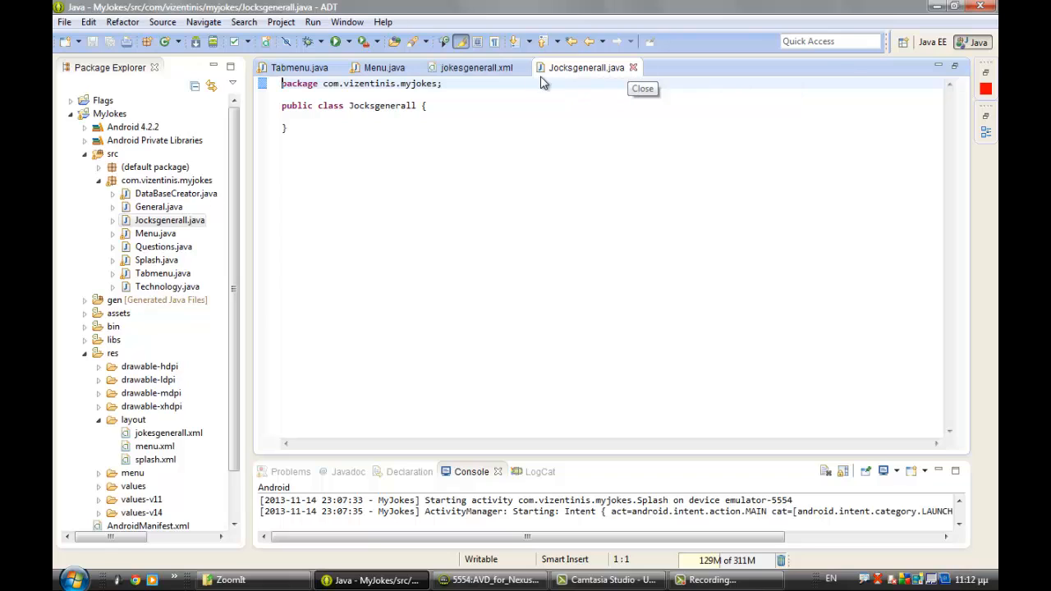
mouse_move(522, 68)
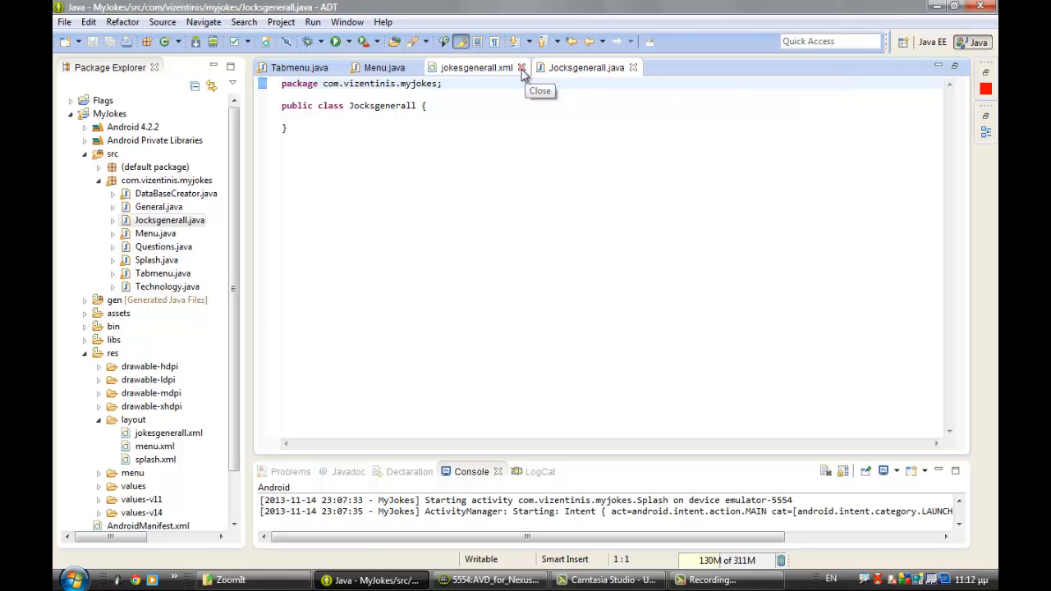
left_click(522, 67)
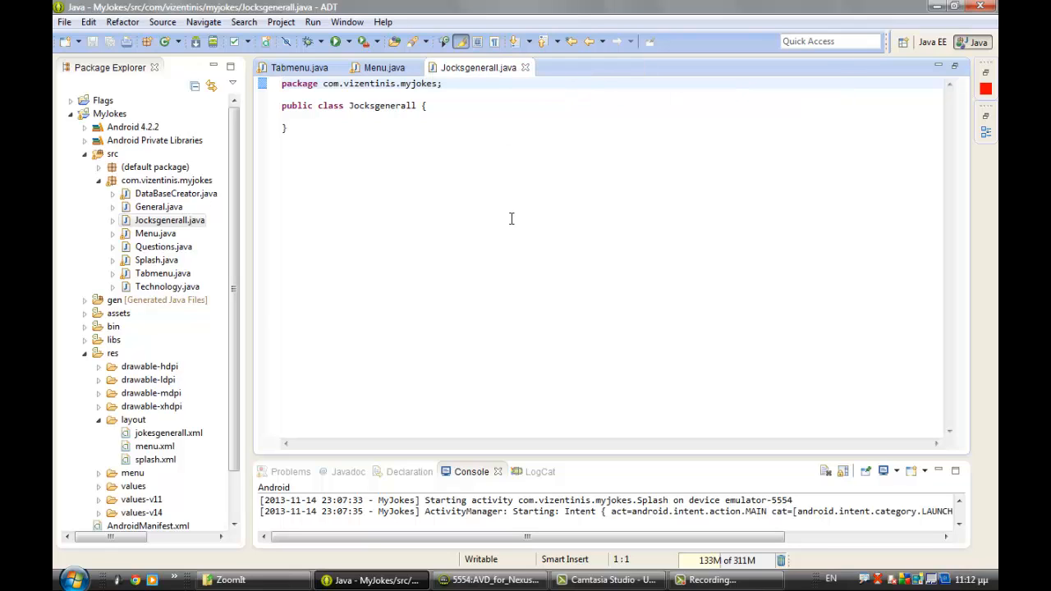
left_click(420, 105)
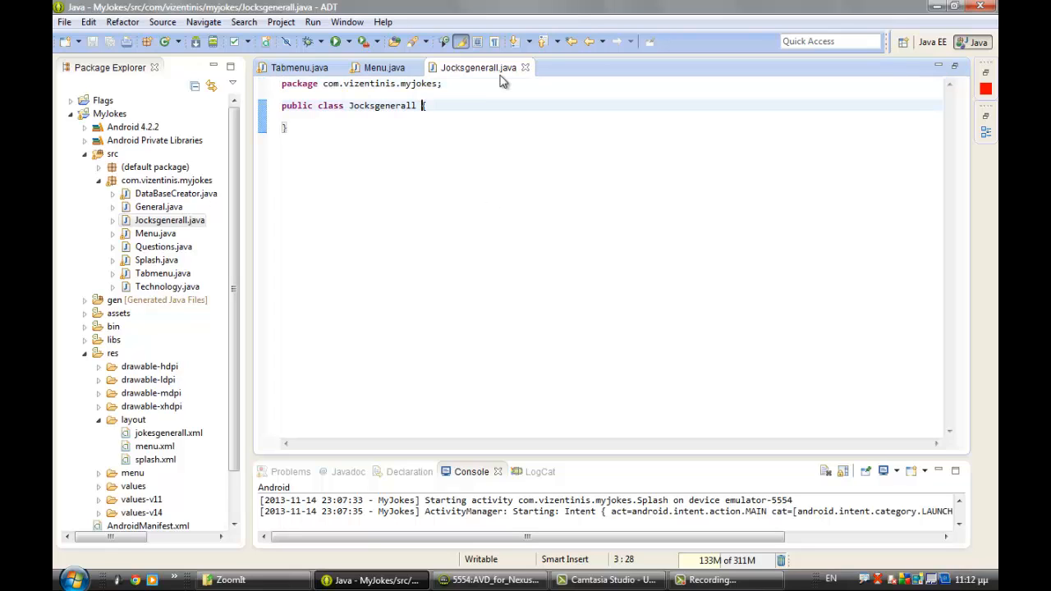
mouse_move(480, 67)
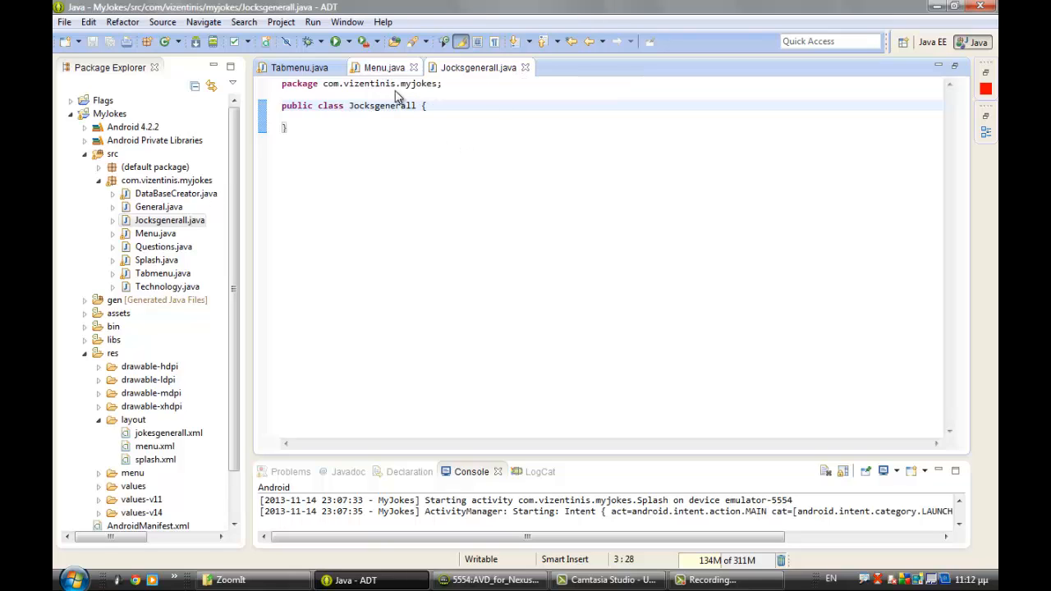
In Menu.java's click handler, add Intent i = new Intent(Menu.this, myclass); for the Jocksgenerall class
left_click(381, 68)
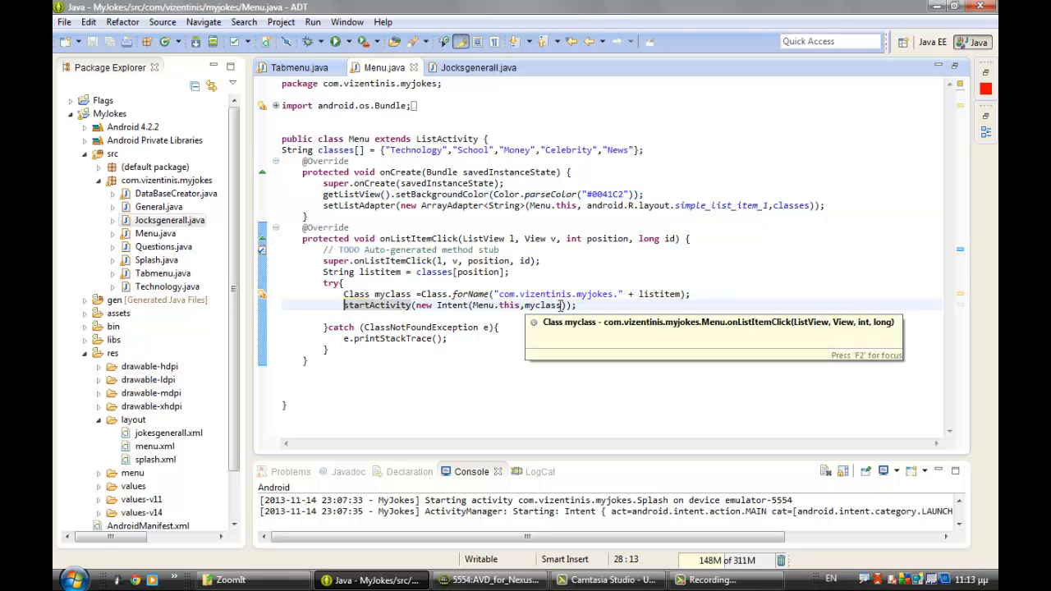
mouse_move(562, 306)
type("Jocksgenerall")
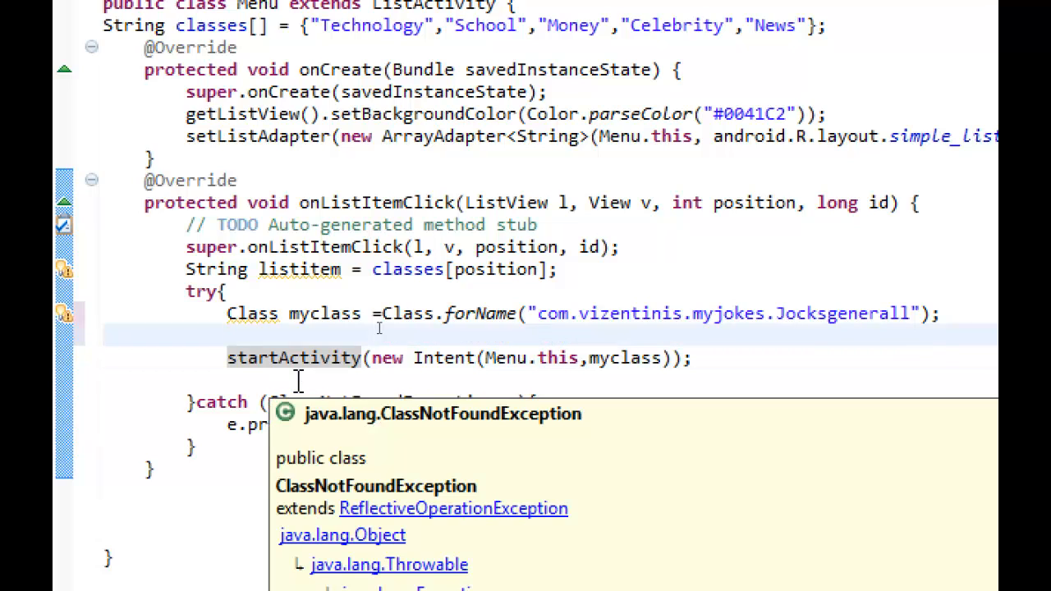
type("Intent")
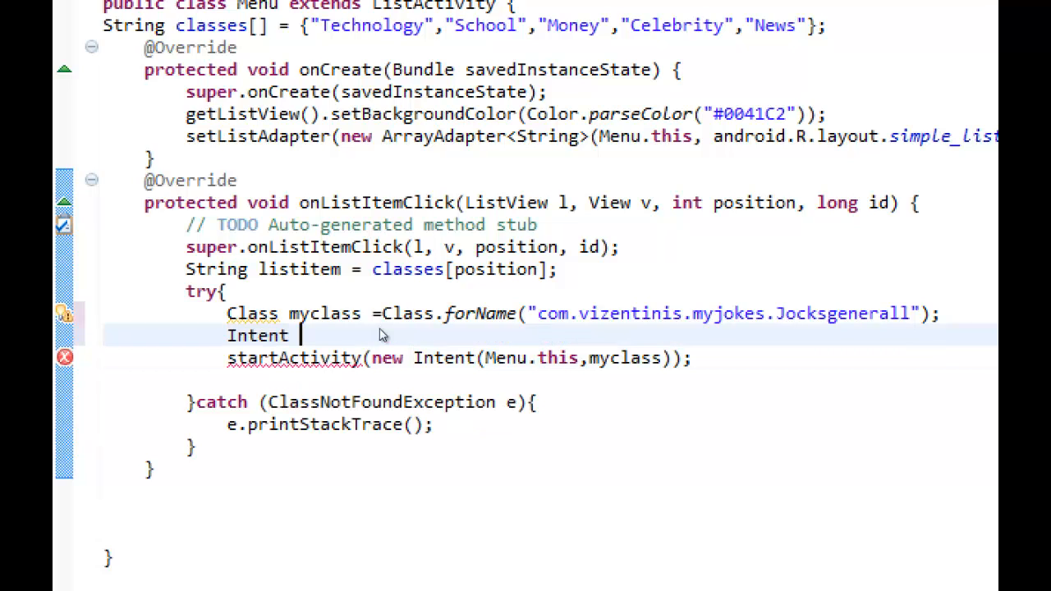
type("i =")
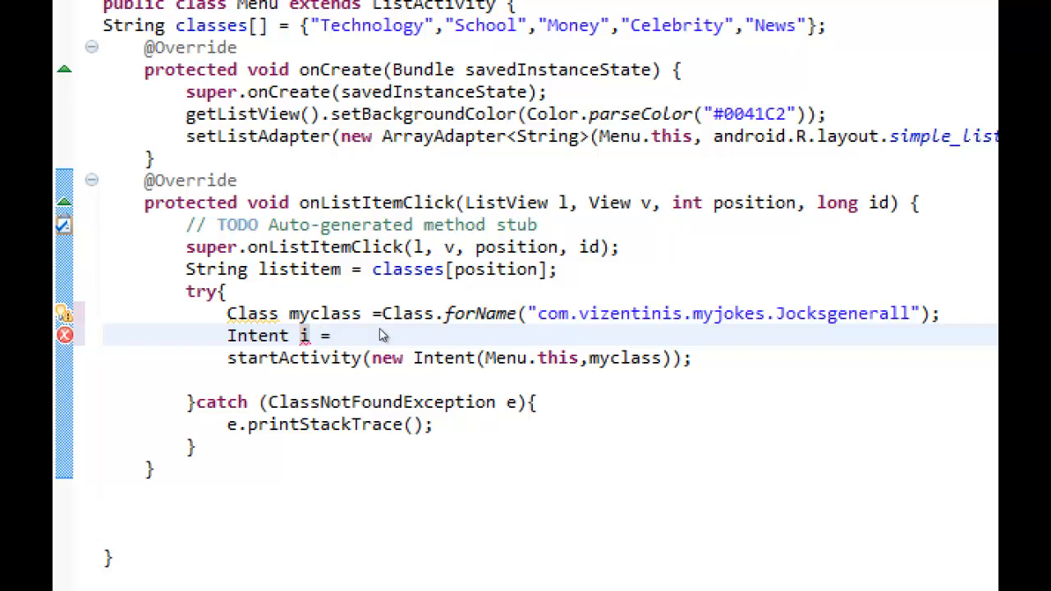
type("new Intent(Me")
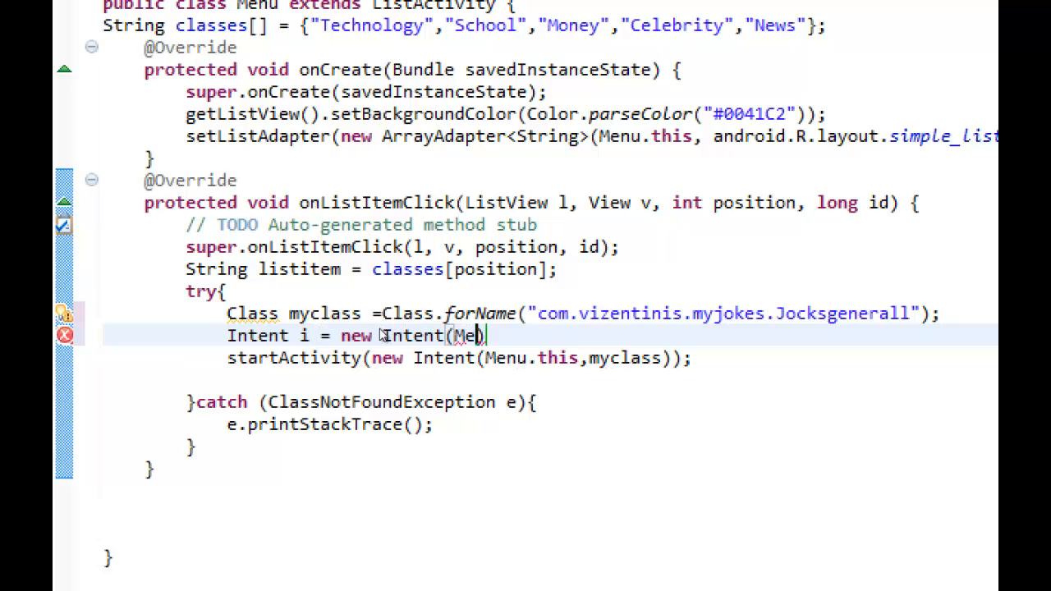
type("nu")
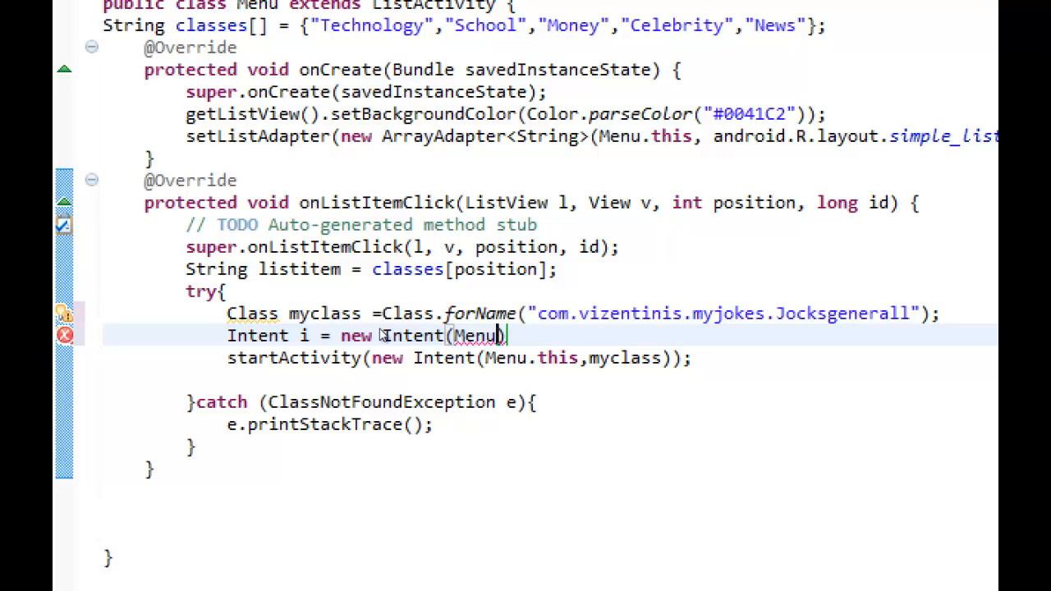
type(".this,myclass")
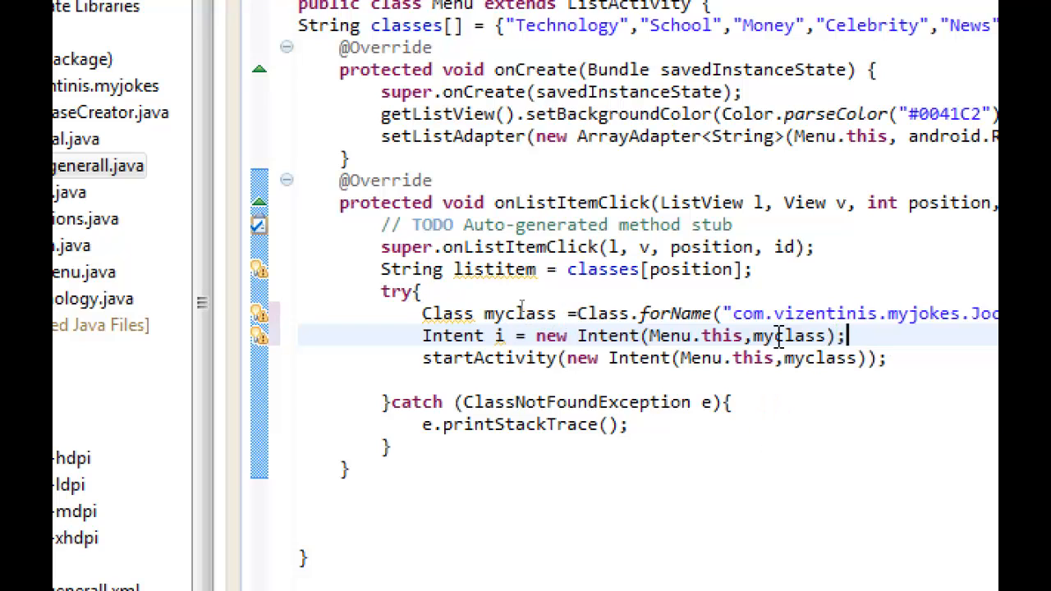
key("enter")
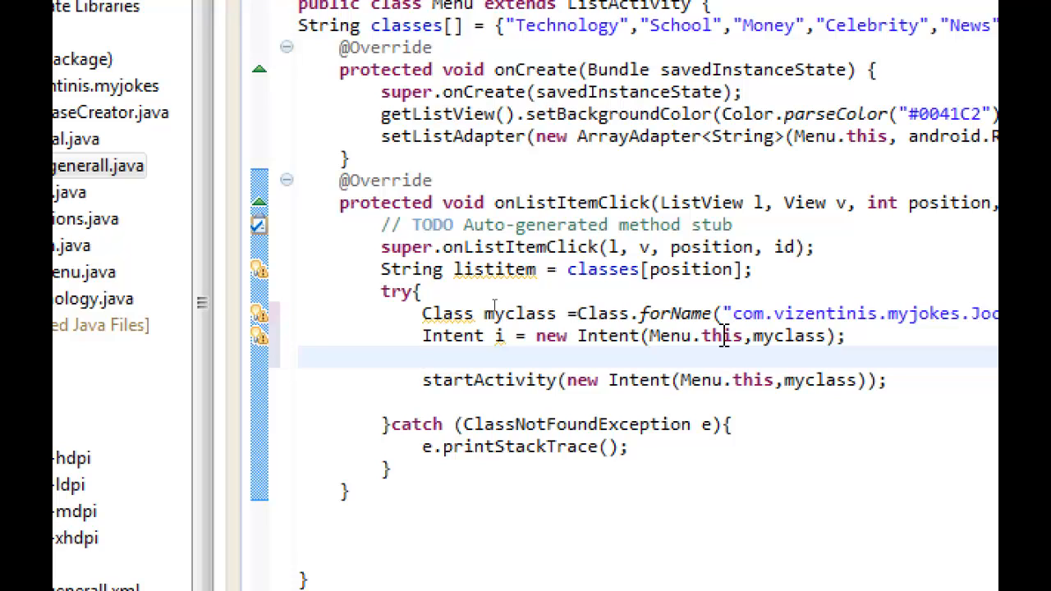
Add i.putExtra("tabhostnum", "0") and i.putExtra("cat", listitem) to the Intent
type("i")
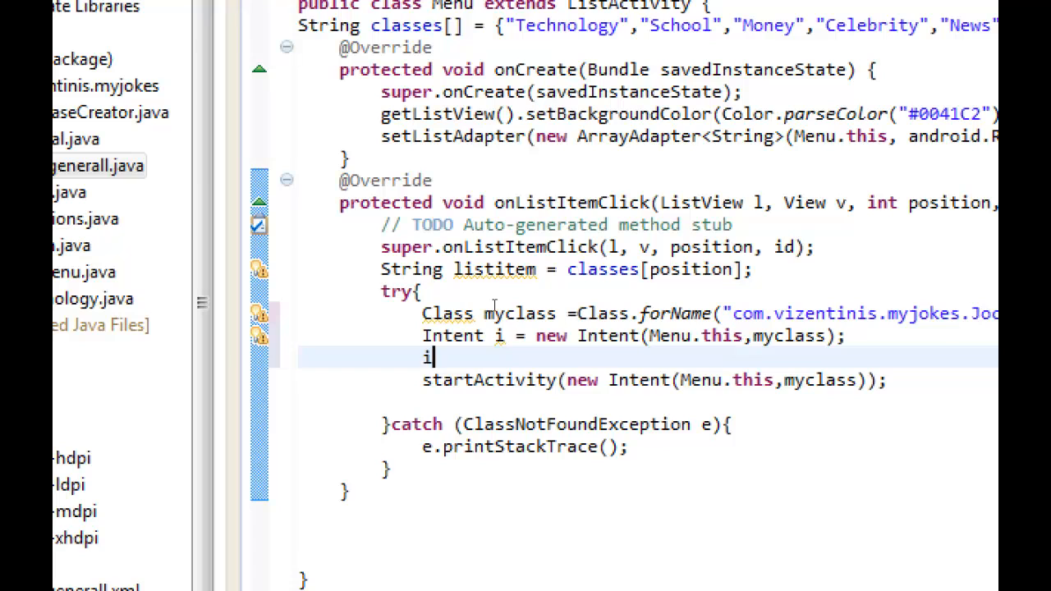
type(".ext")
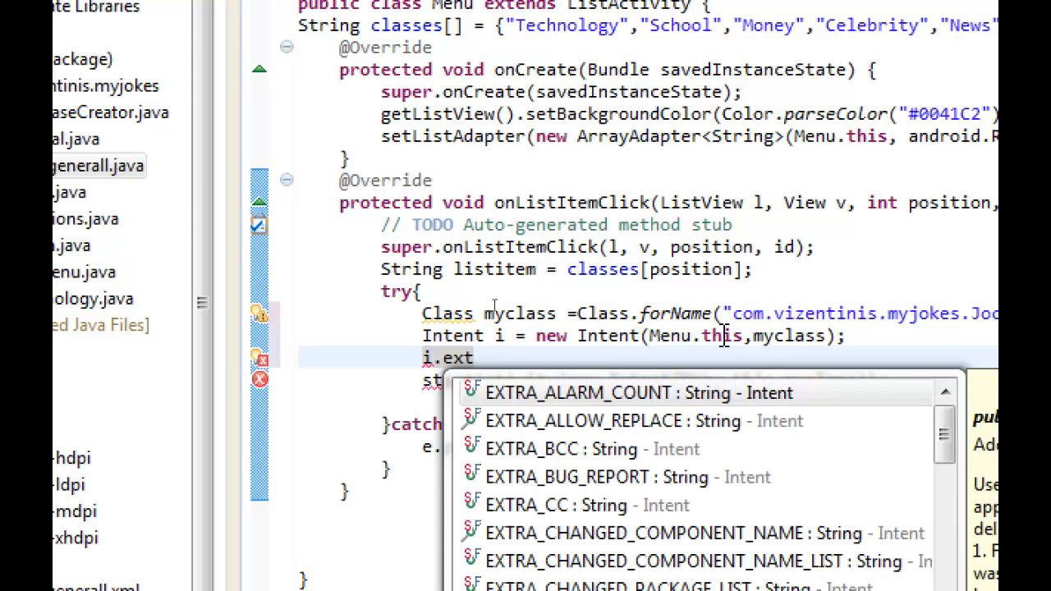
type("putExtra(\"\", value")
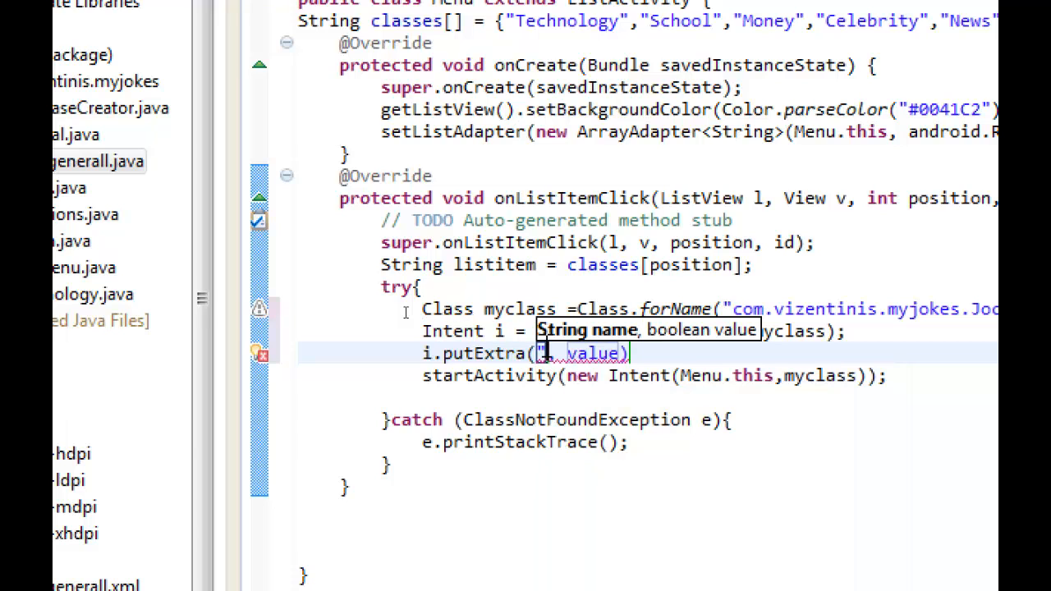
type("tabhostnum")
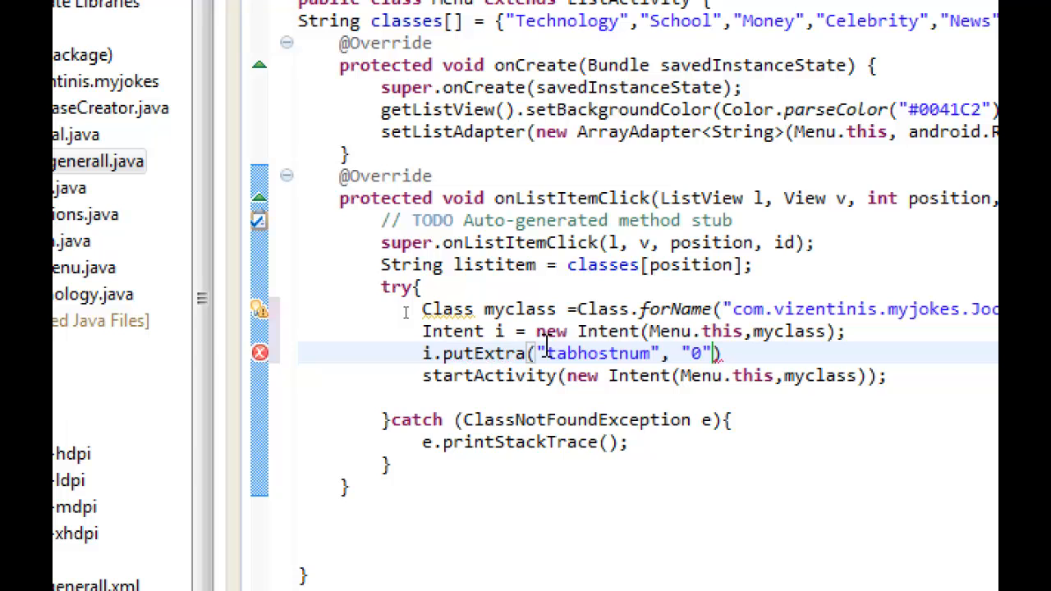
type("i.putextra(\"cat\",")
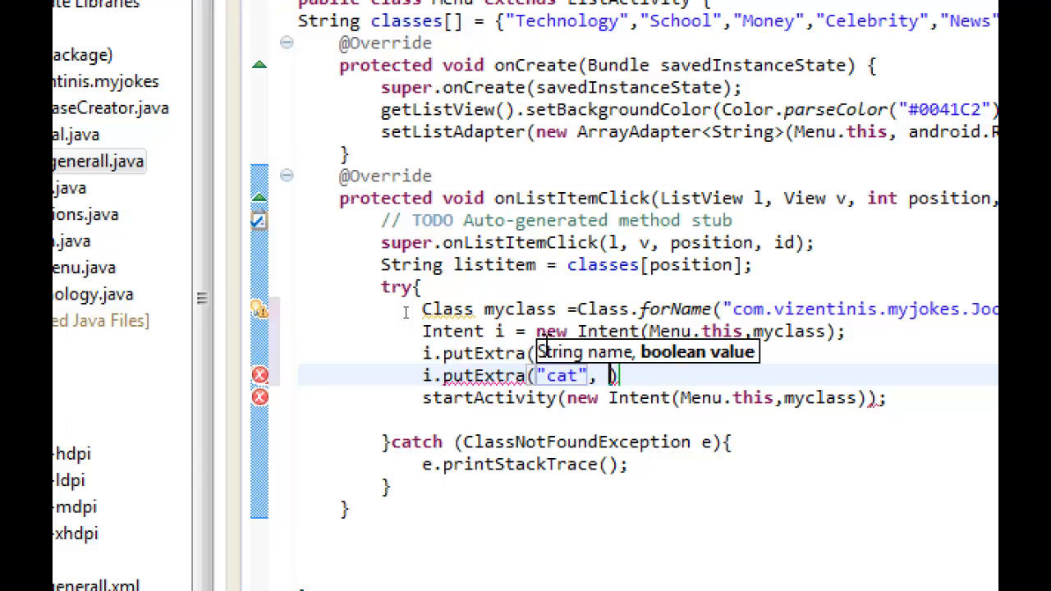
type("listitem")
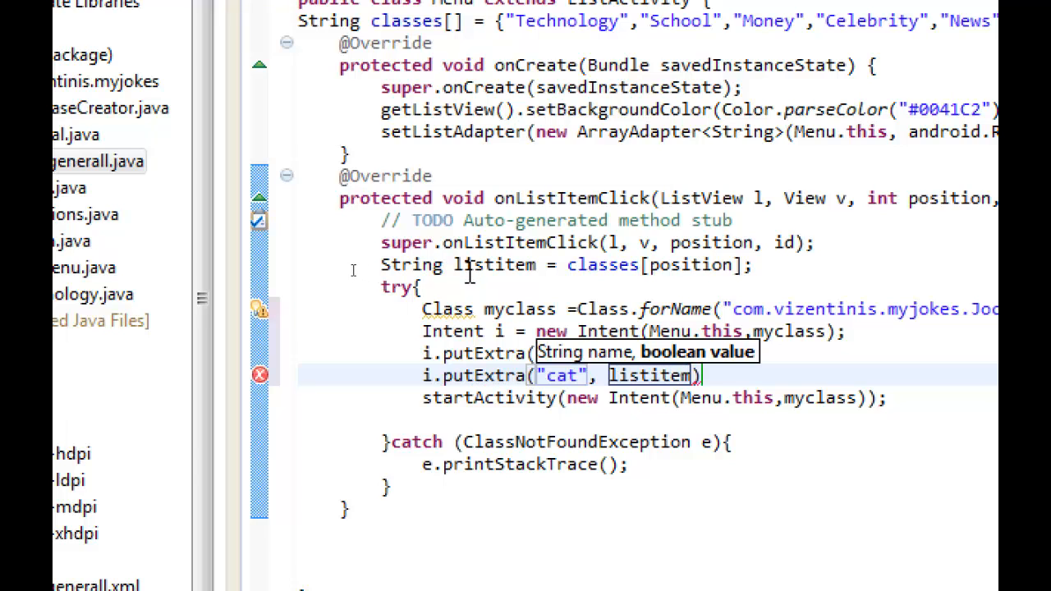
mouse_move(492, 265)
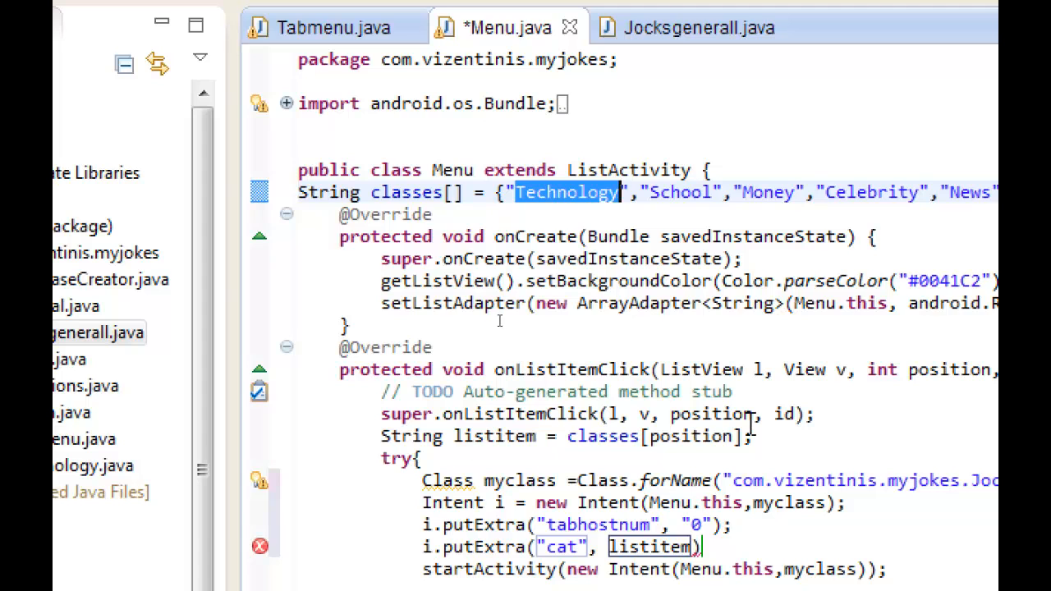
Change the call to startActivity(i) so the extras-carrying Intent is used
scroll("down", 3)
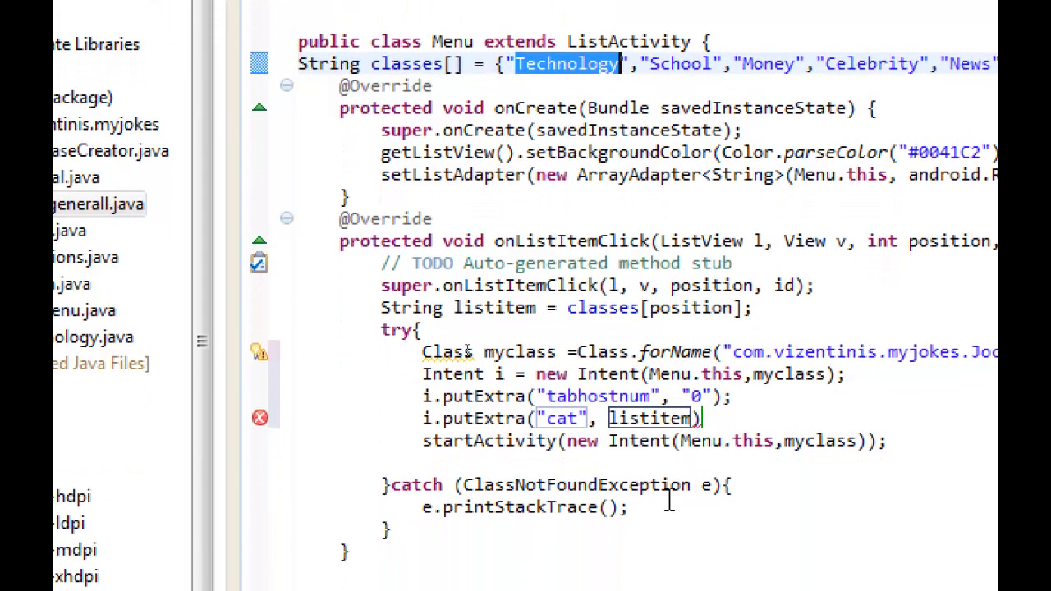
mouse_move(486, 417)
type(";")
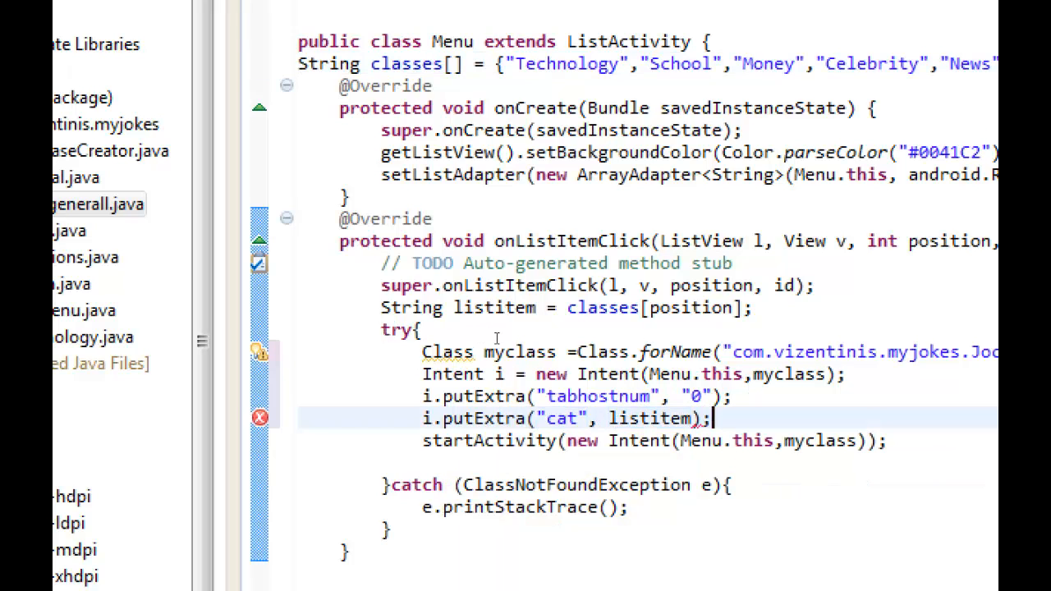
left_click(693, 395)
type("startActivity(i")
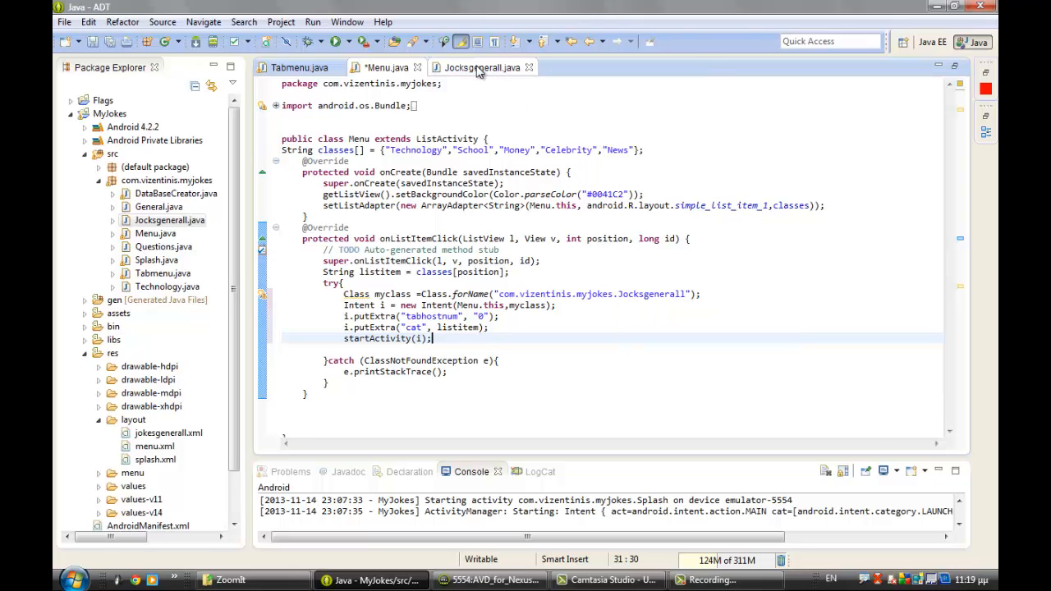
Make Jocksgenerall extend Activity with an onCreate override calling setContentView(R.layout.jokesgenerall)
left_click(482, 68)
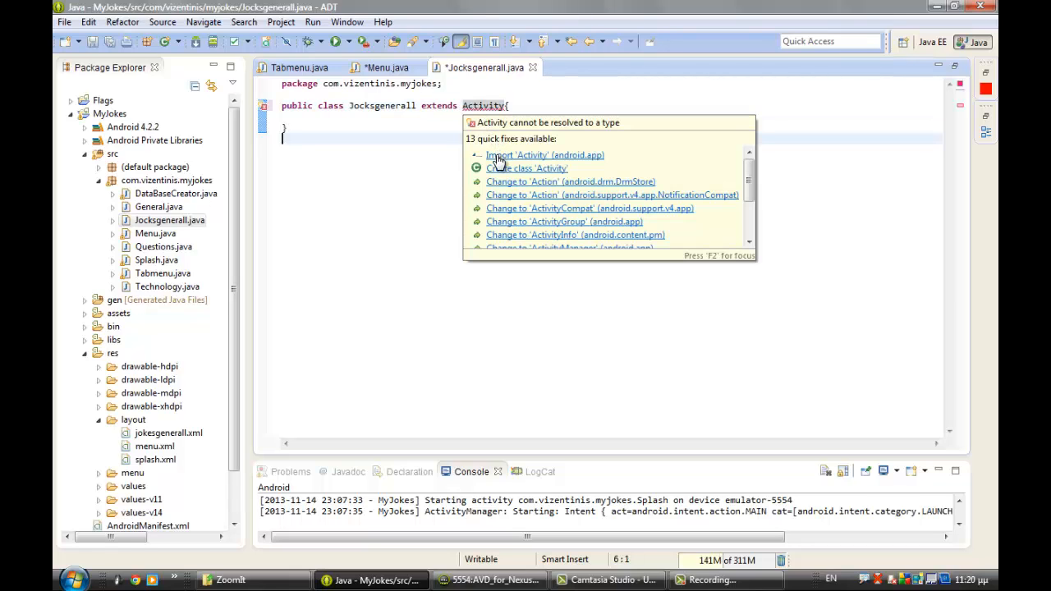
left_click(545, 154)
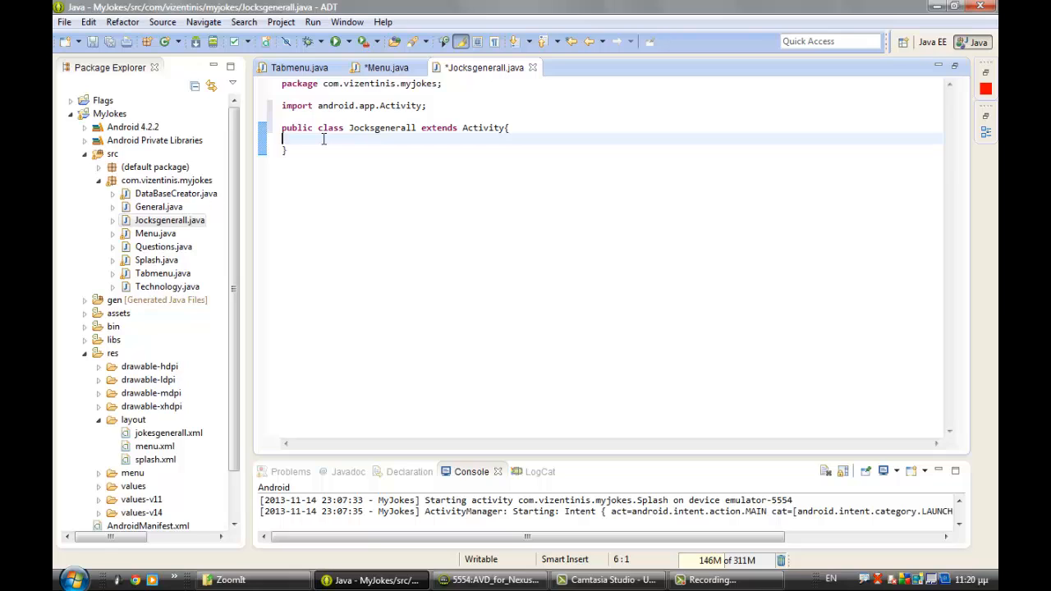
type("oncr")
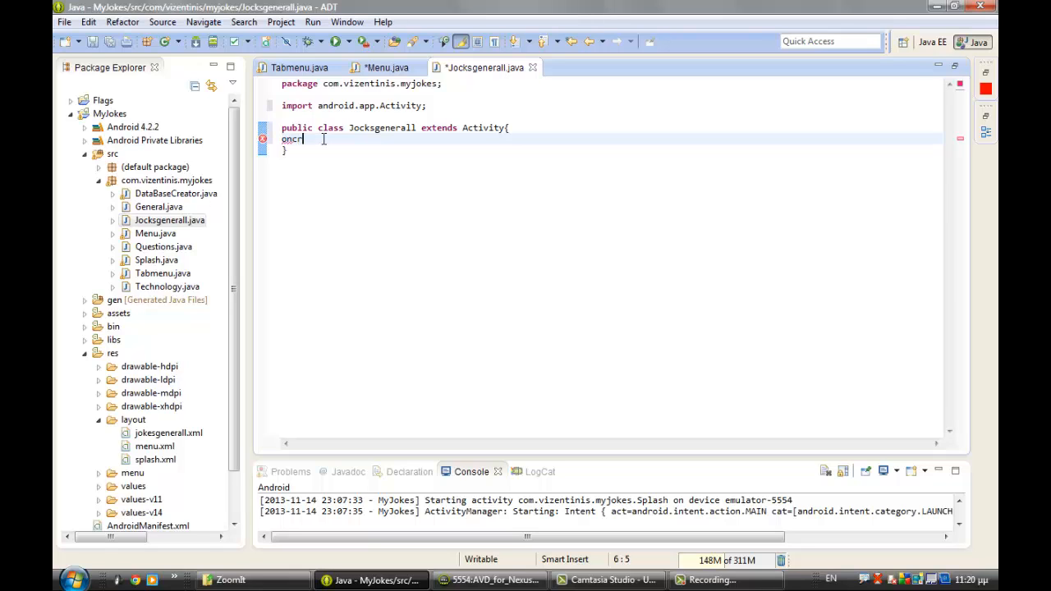
type("e")
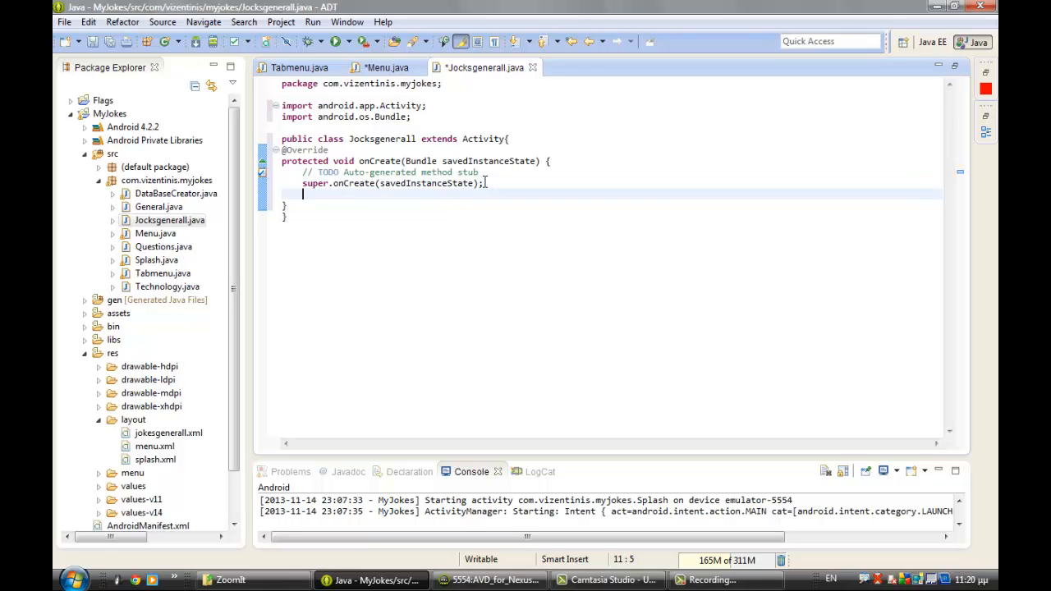
type("set")
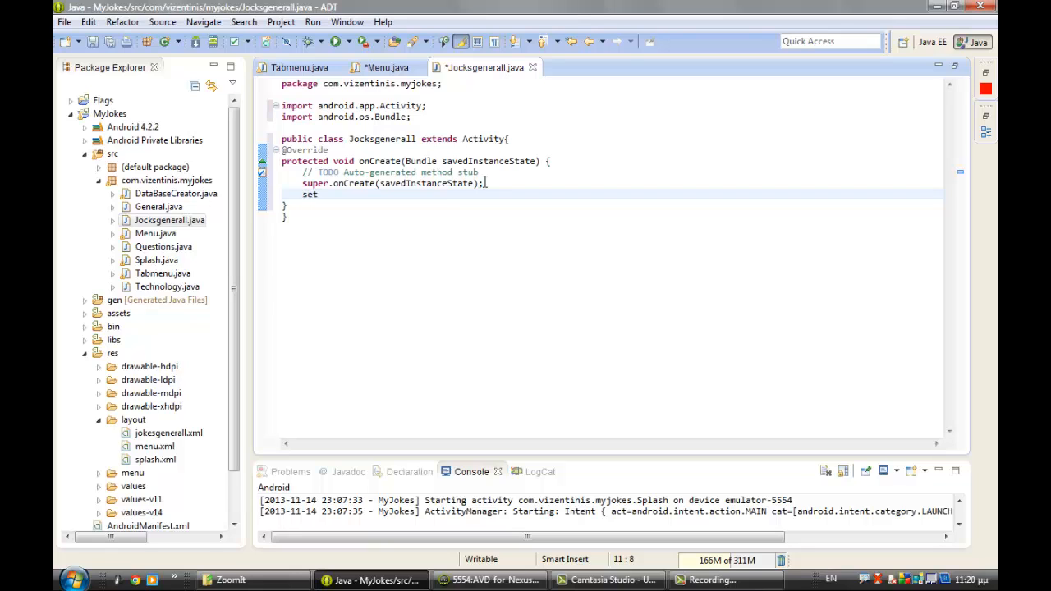
type("con")
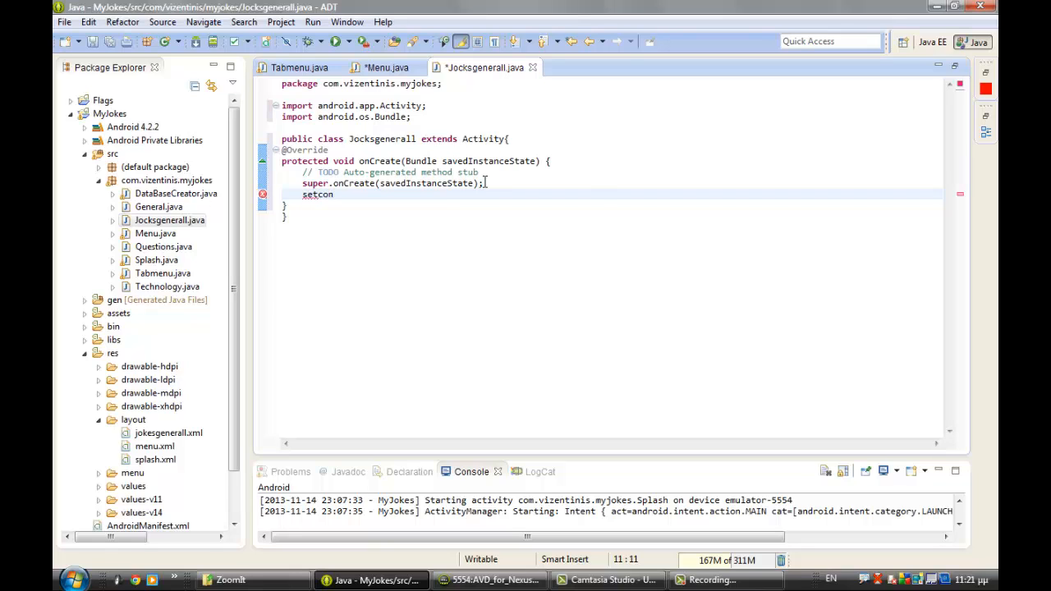
key("Backspace")
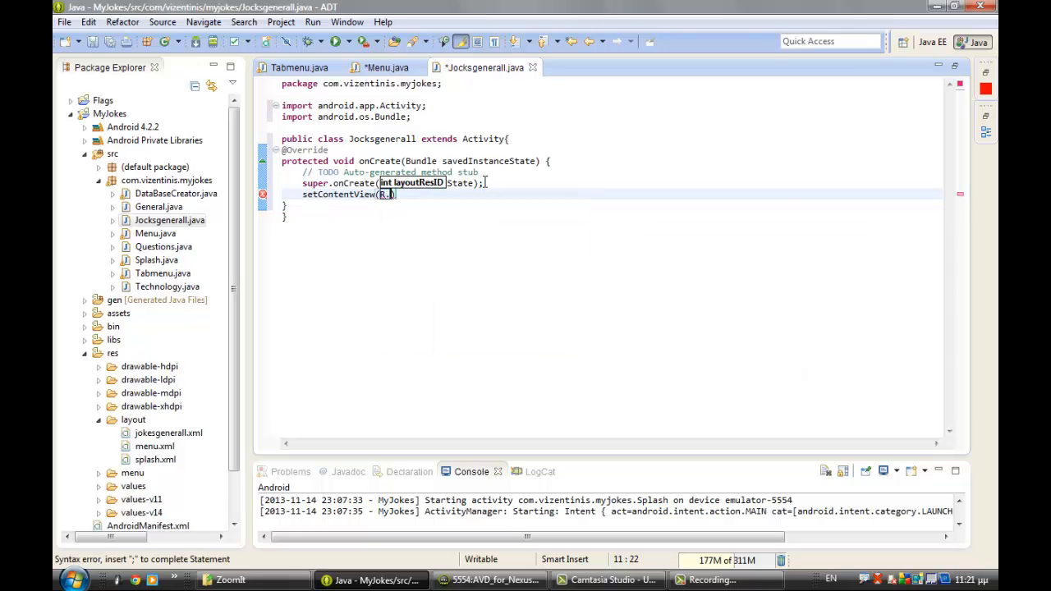
type(".")
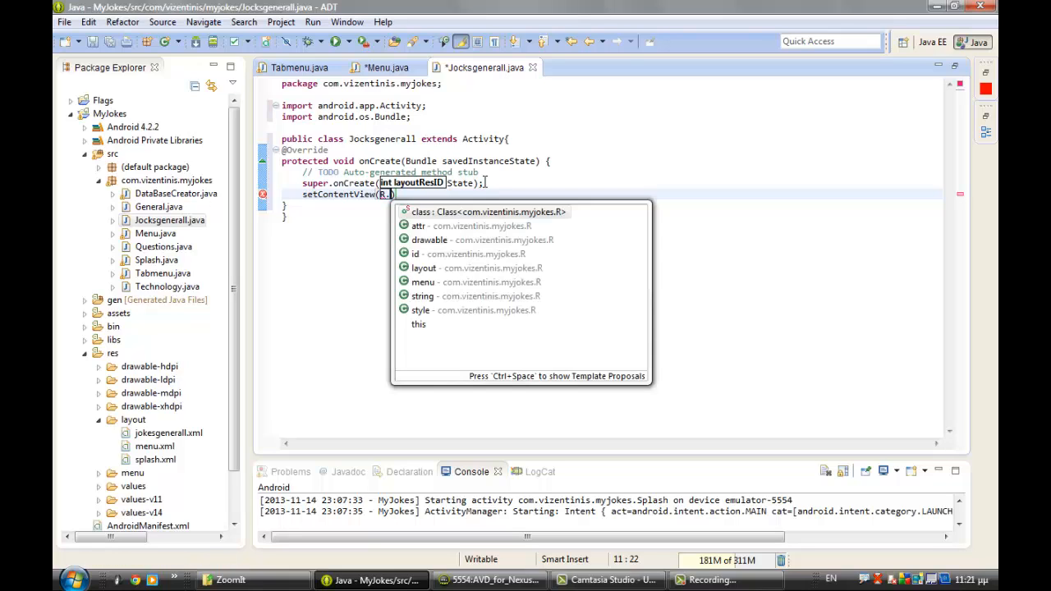
type("layout")
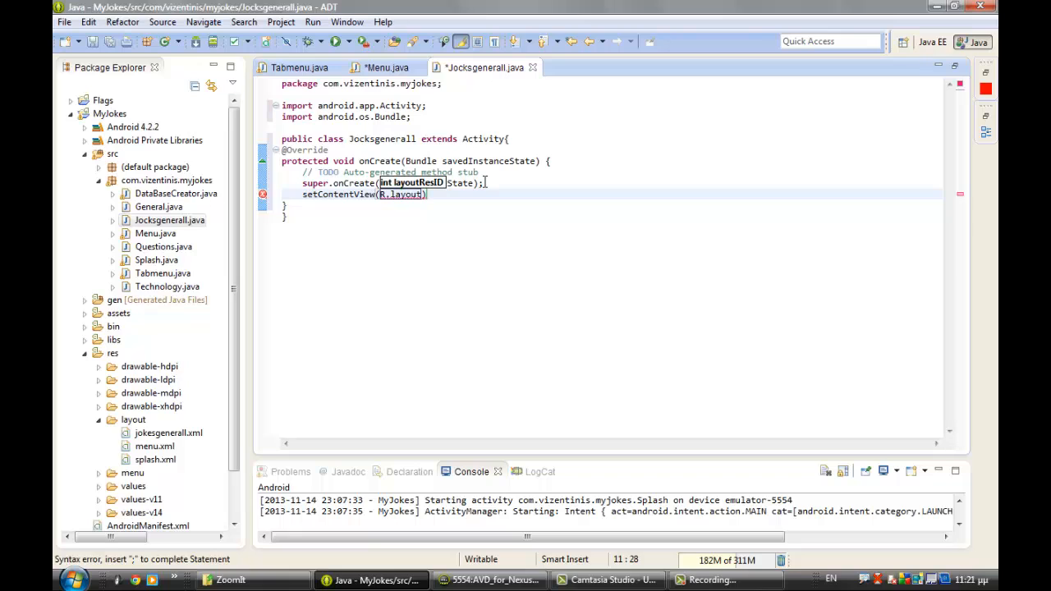
type(".jokesgenerall")
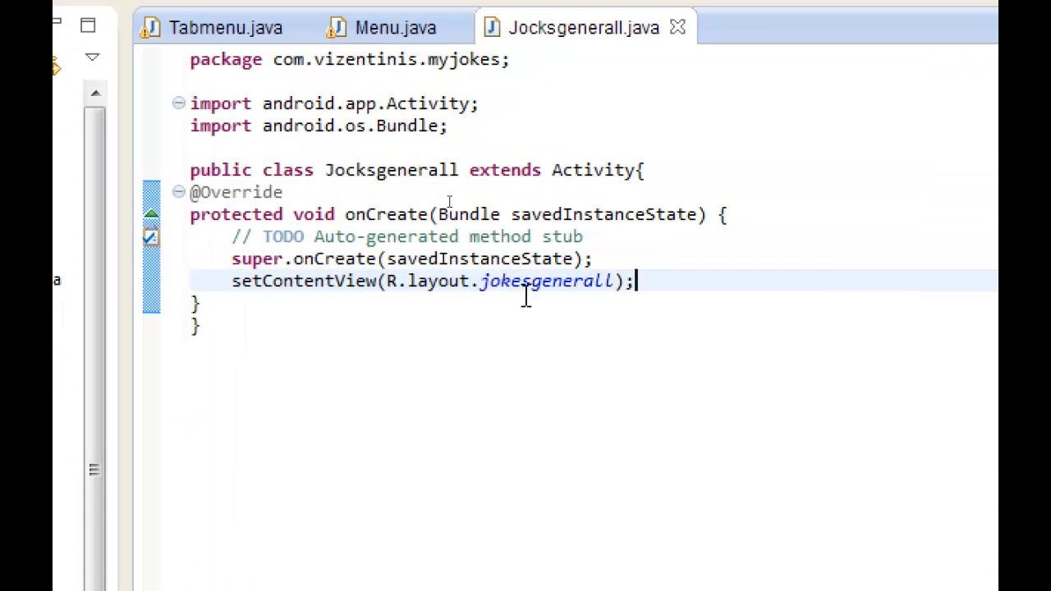
mouse_move(509, 115)
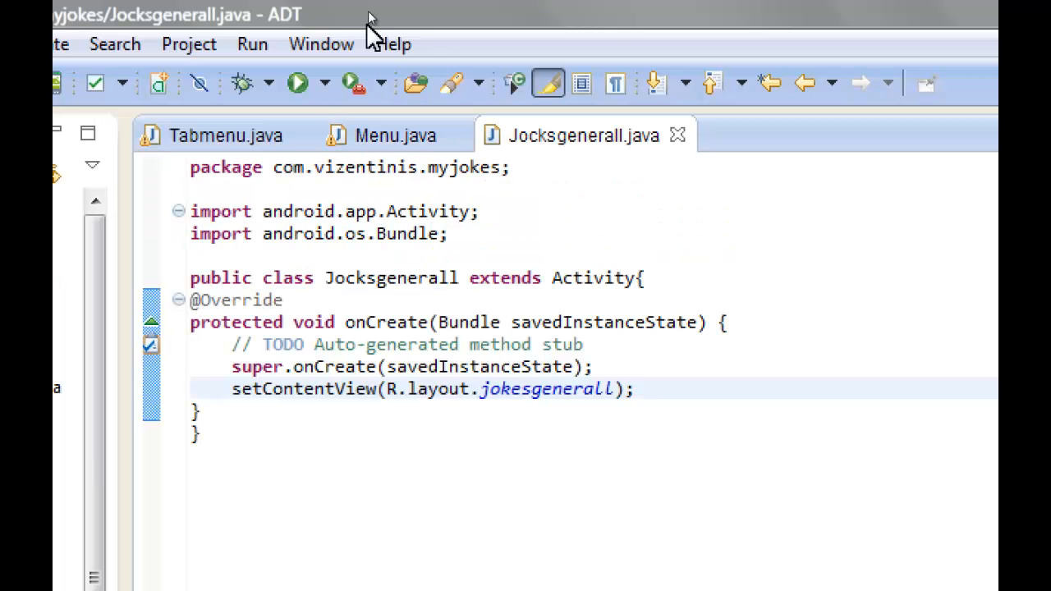
mouse_move(583, 140)
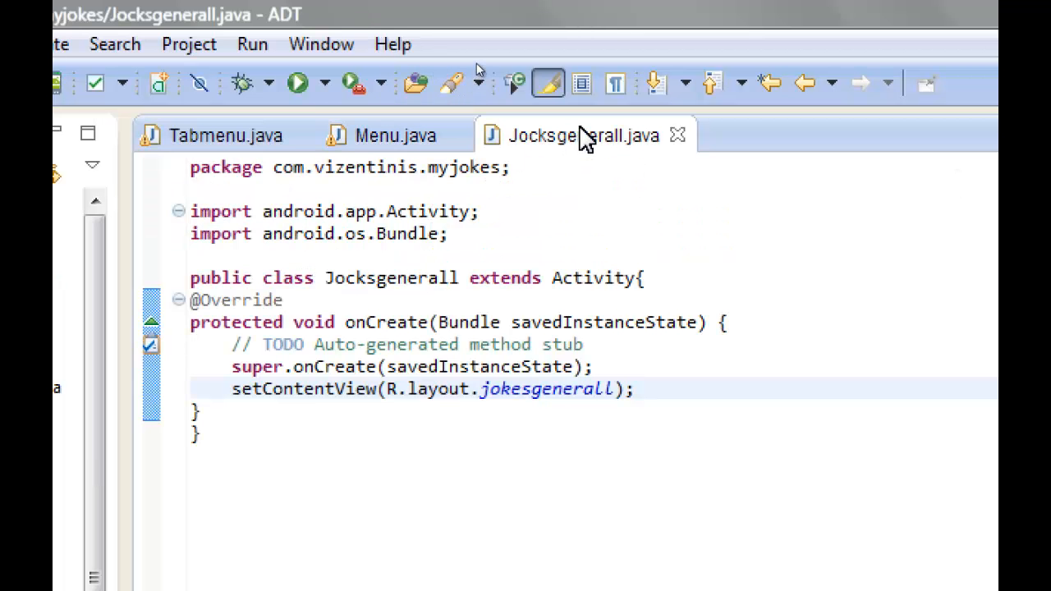
mouse_move(575, 148)
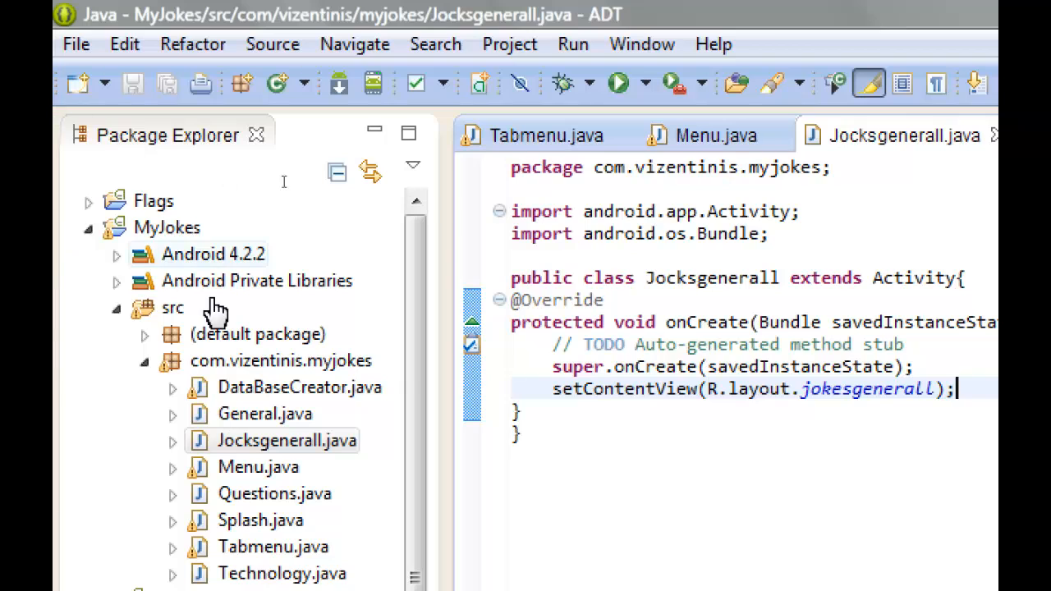
mouse_move(411, 364)
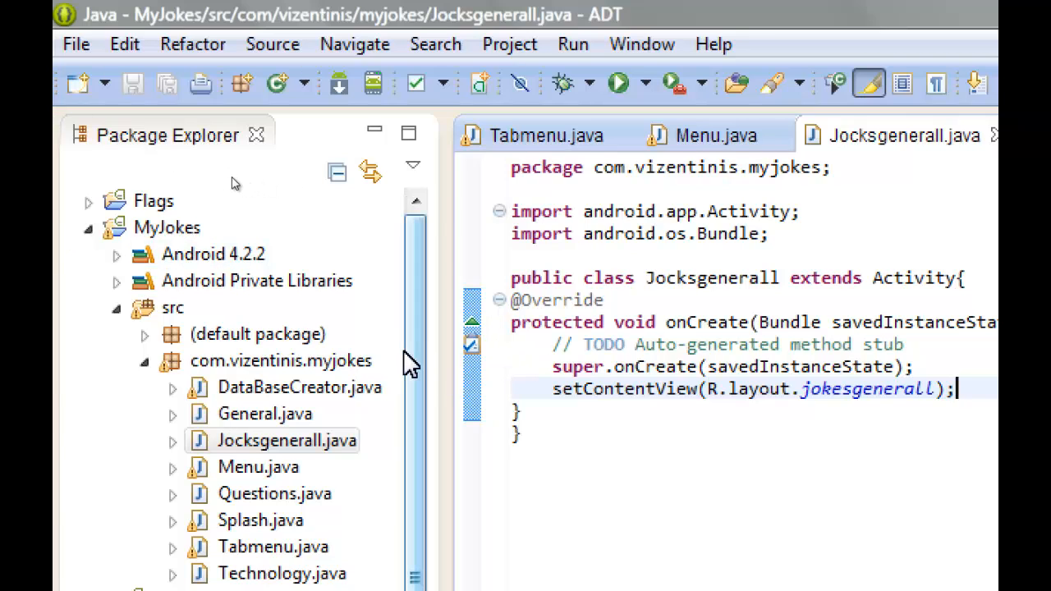
Open AndroidManifest.xml and duplicate the Menu activity declaration block
scroll("down", 3)
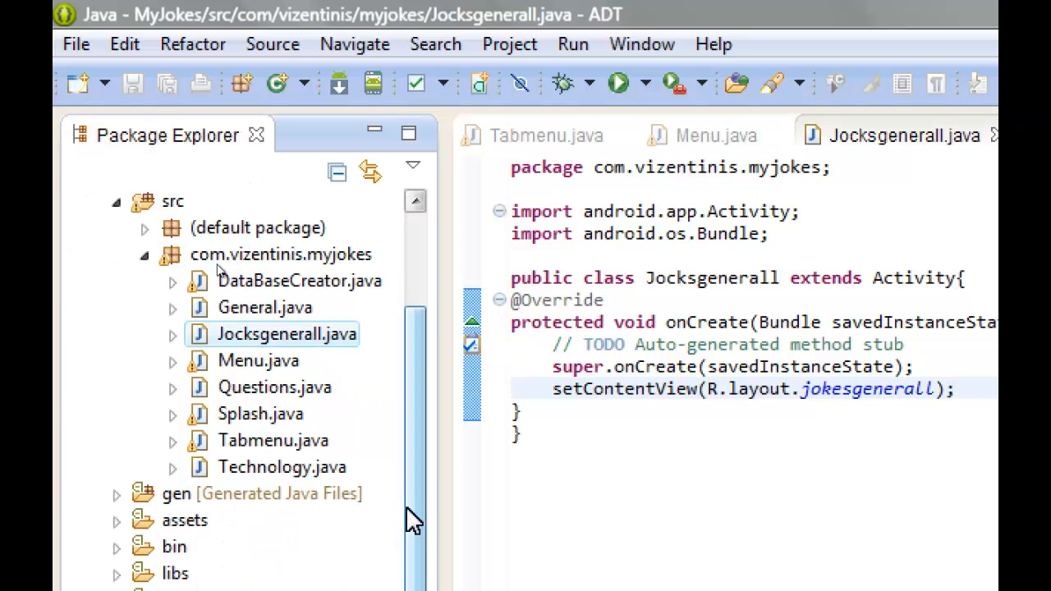
scroll("down", 3)
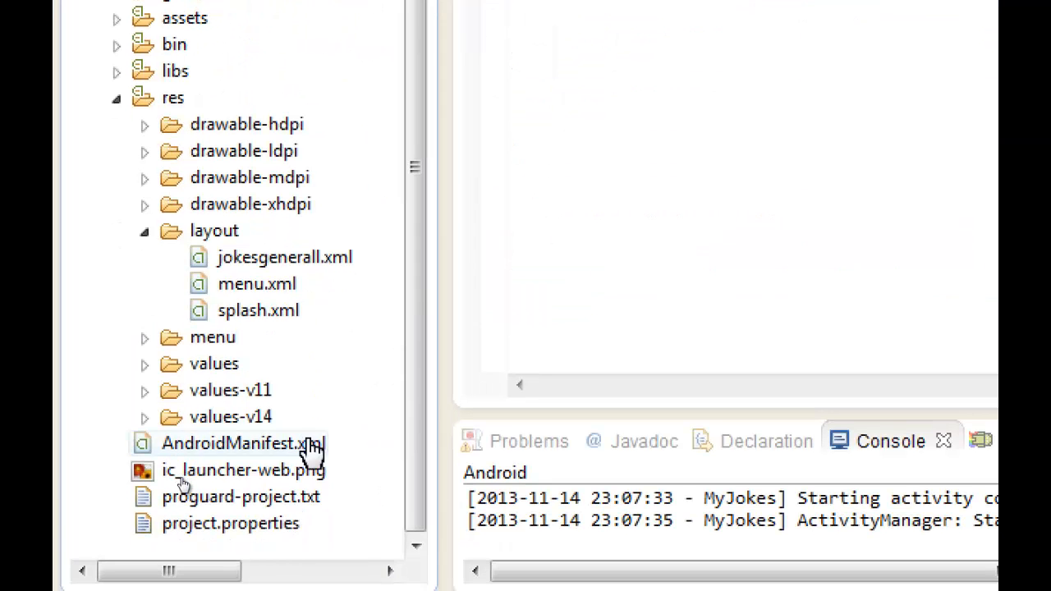
double_click(243, 444)
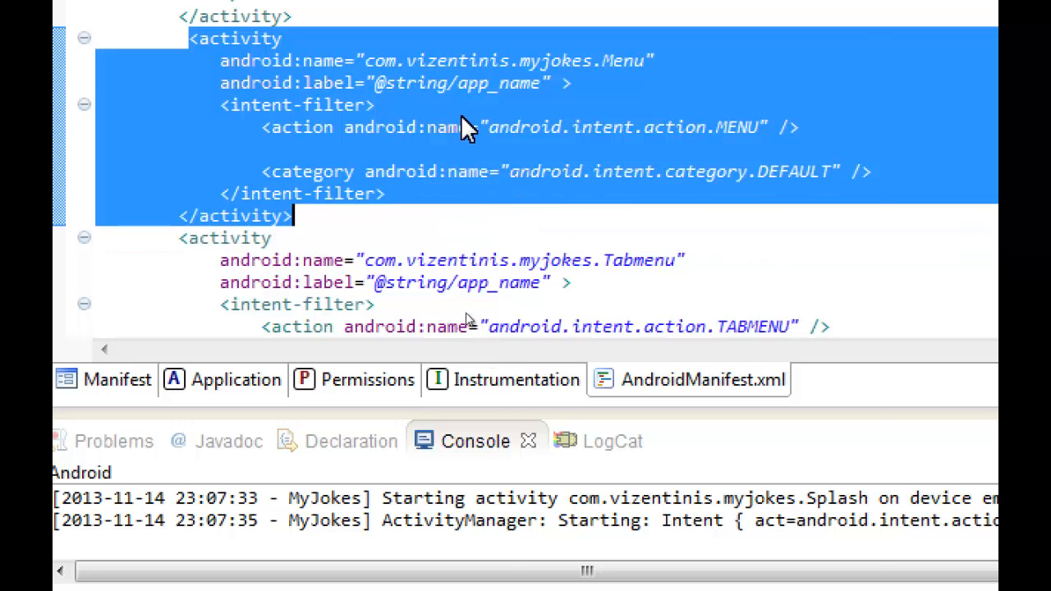
right_click(468, 129)
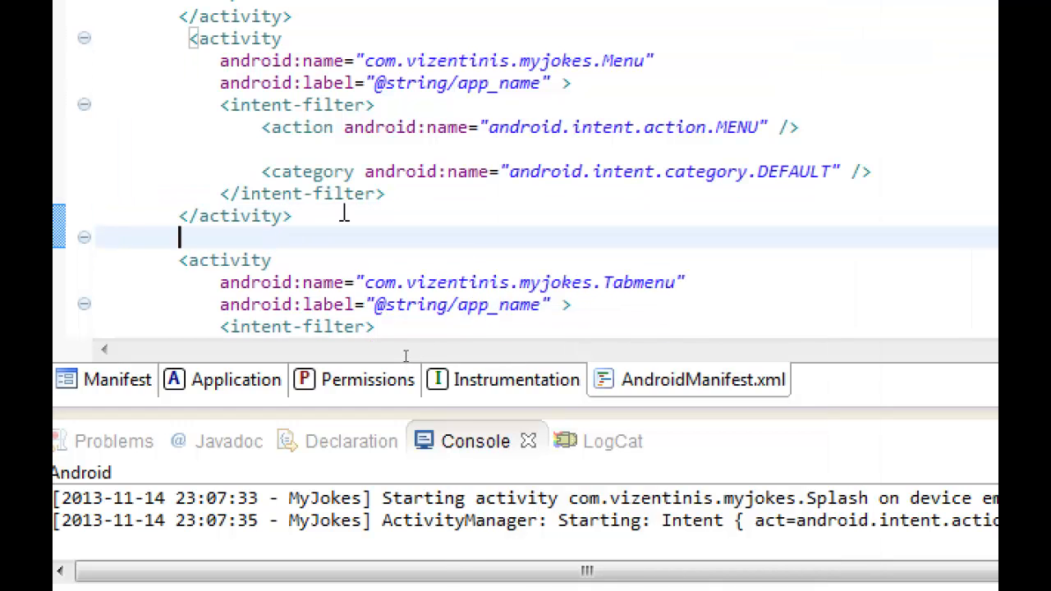
scroll("down", 3)
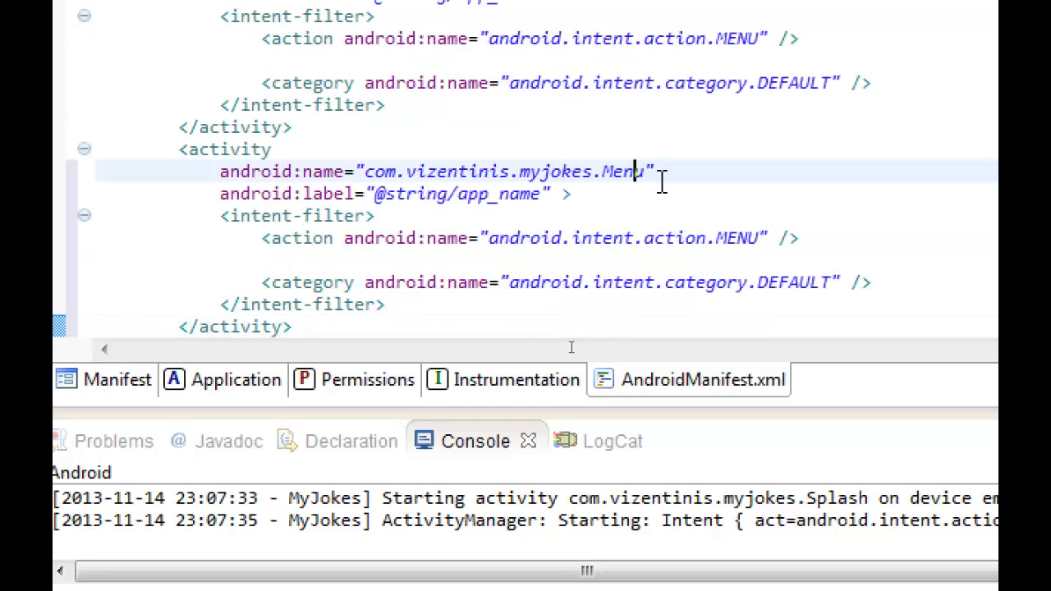
Rename the copied block to com.vizentinis.myjokes.Jocksgenerall with action android.intent.action.JOCKSGENERALL
type("Jocksgenerall")
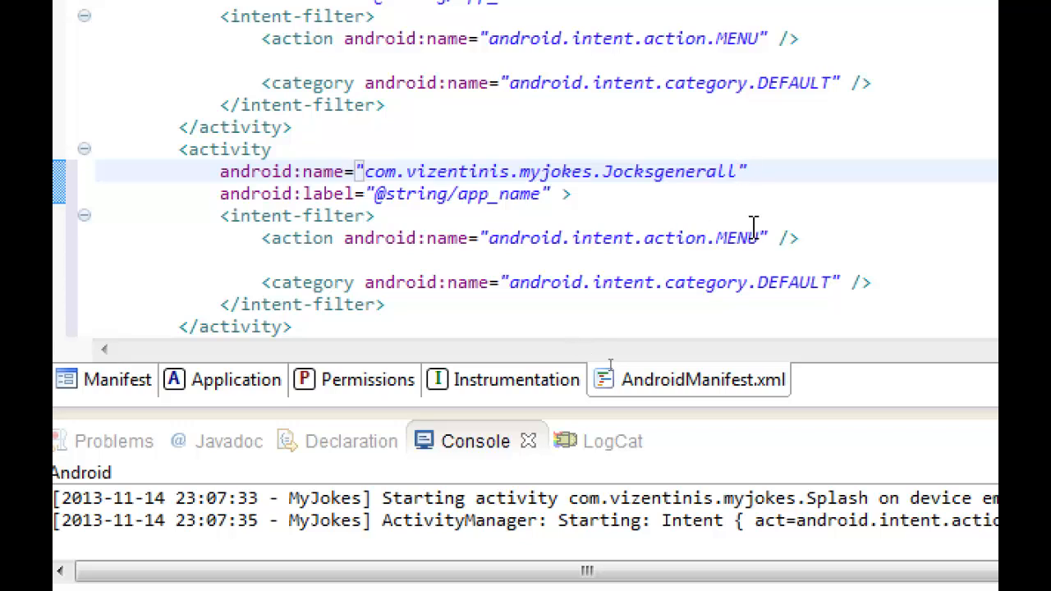
left_click(764, 238)
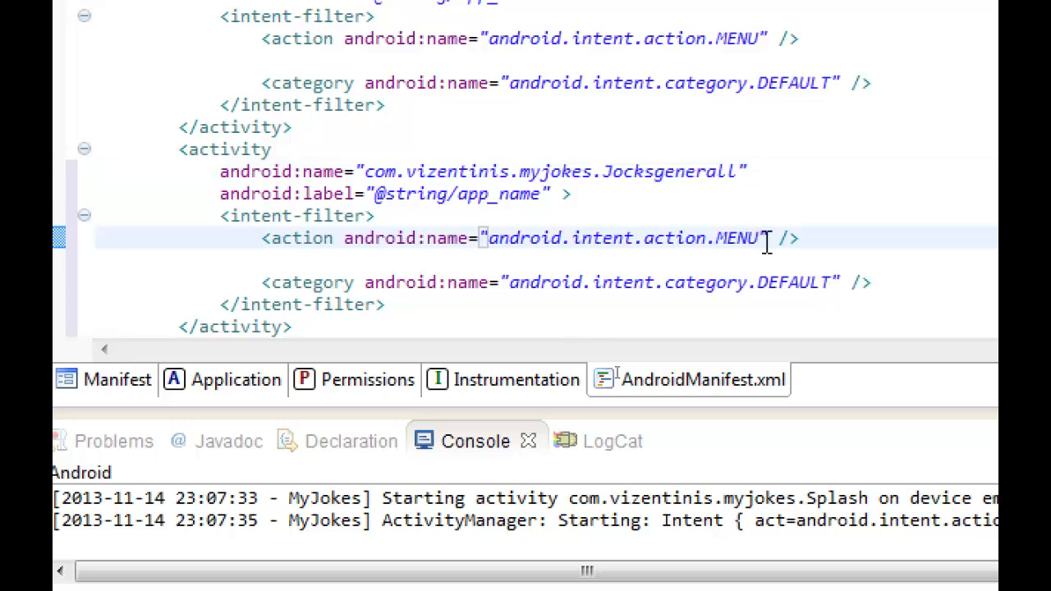
type("JOCKSGENERALL")
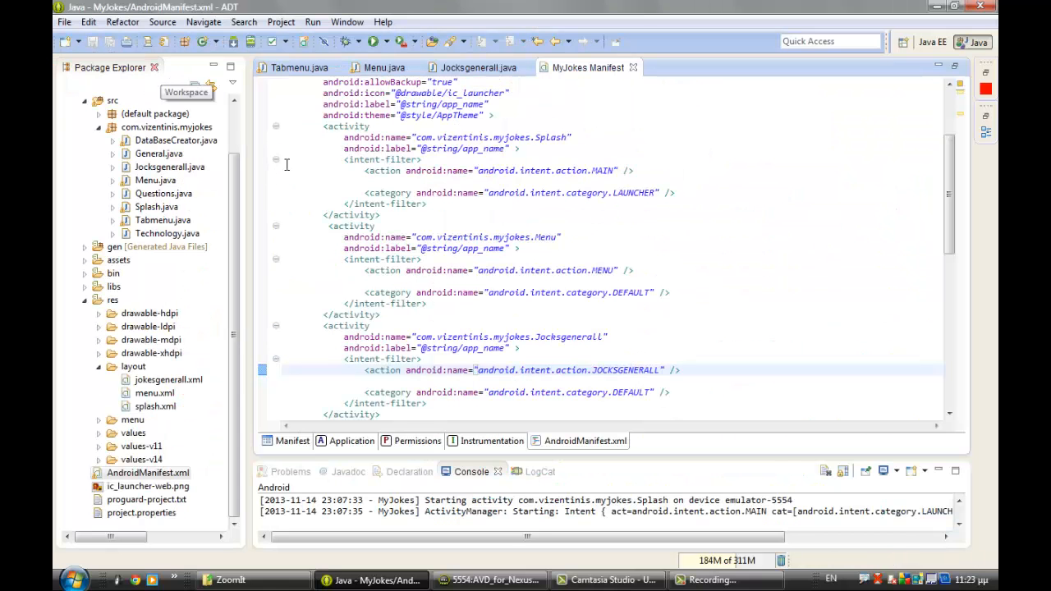
mouse_move(634, 67)
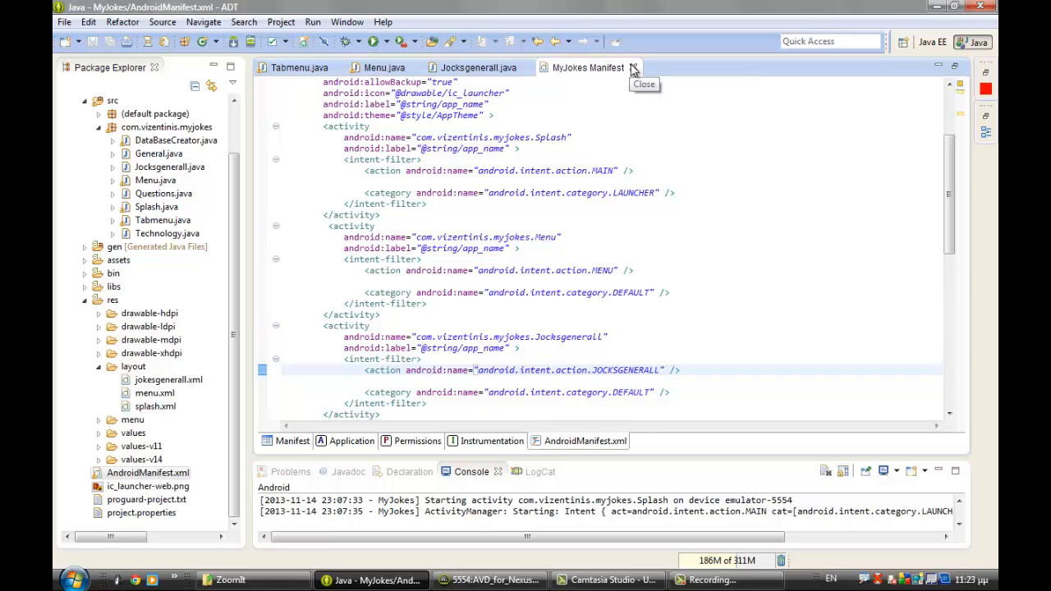
Close the manifest editor and select the MyJokes project in Package Explorer
left_click(634, 67)
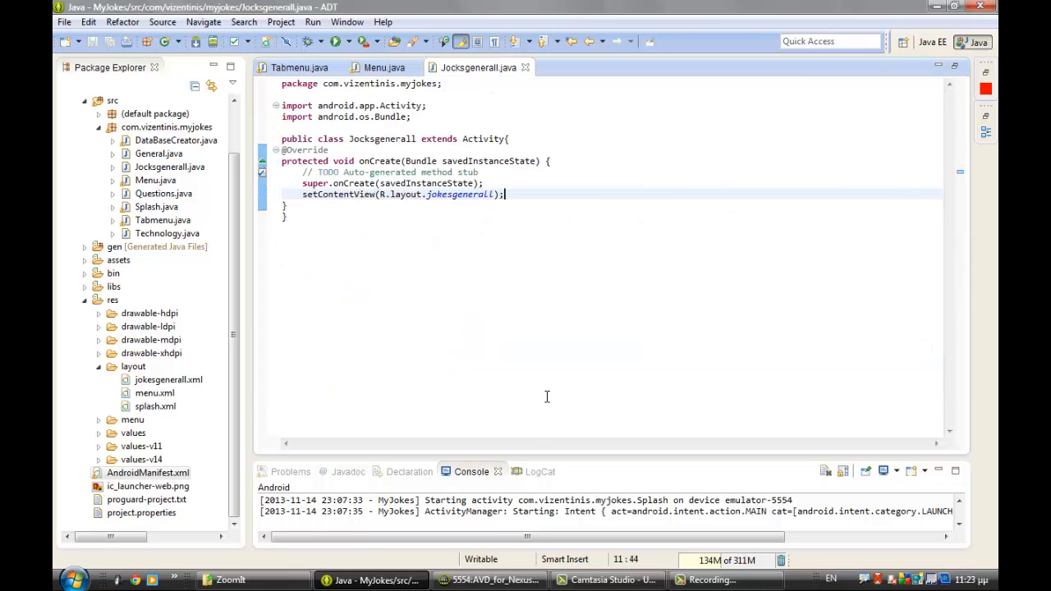
mouse_move(543, 369)
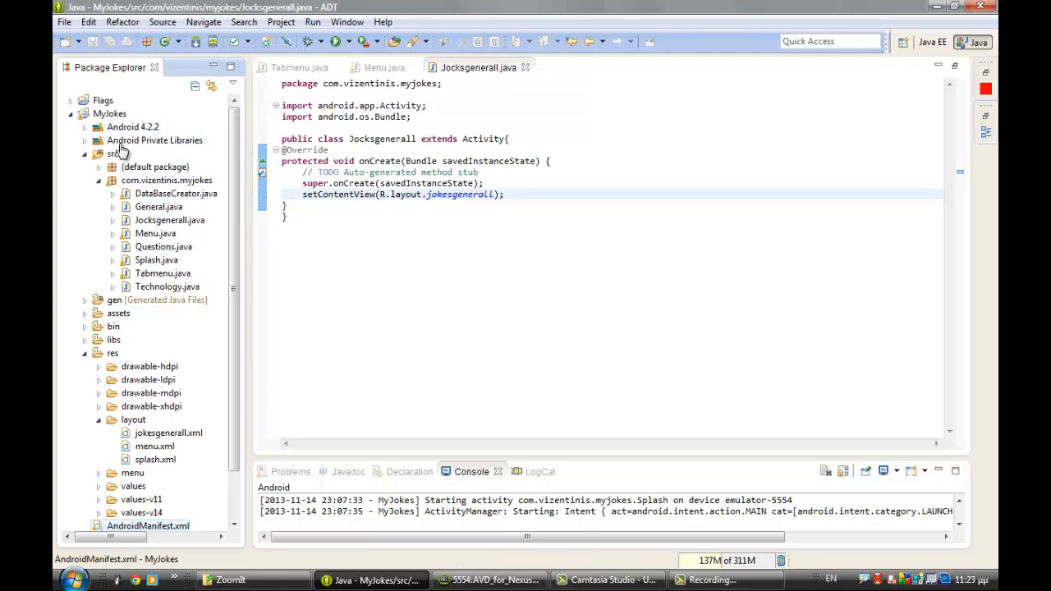
left_click(108, 113)
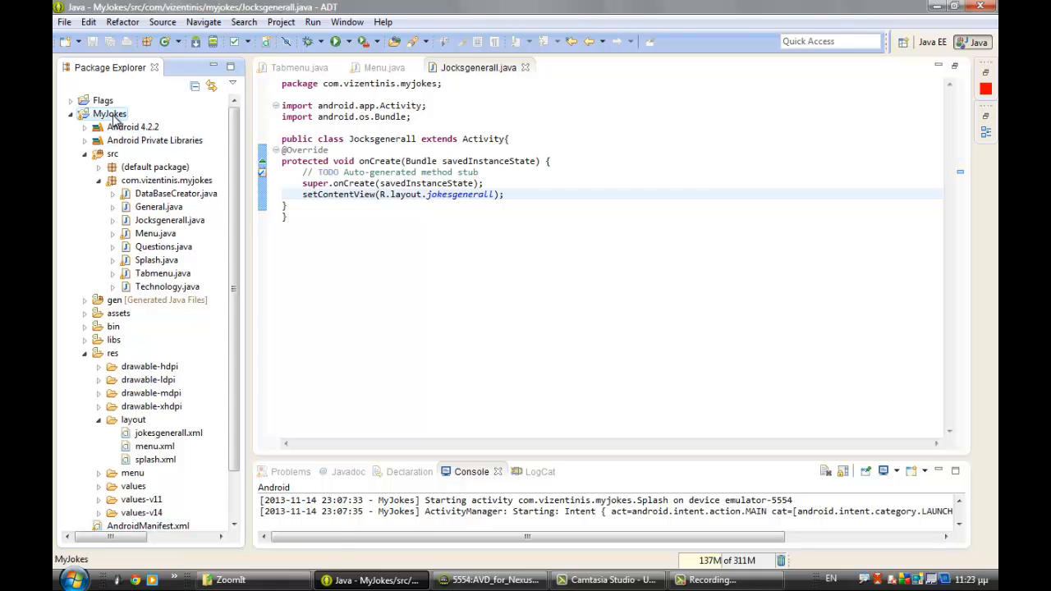
Run MyJokes as an Android Application on the running Nexus 5 emulator
right_click(110, 113)
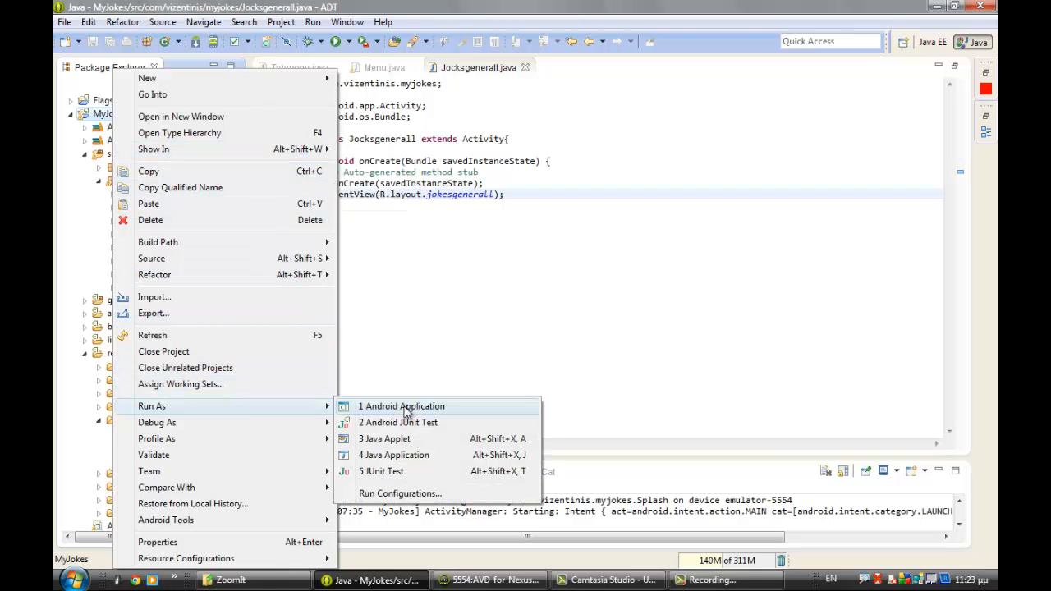
left_click(400, 406)
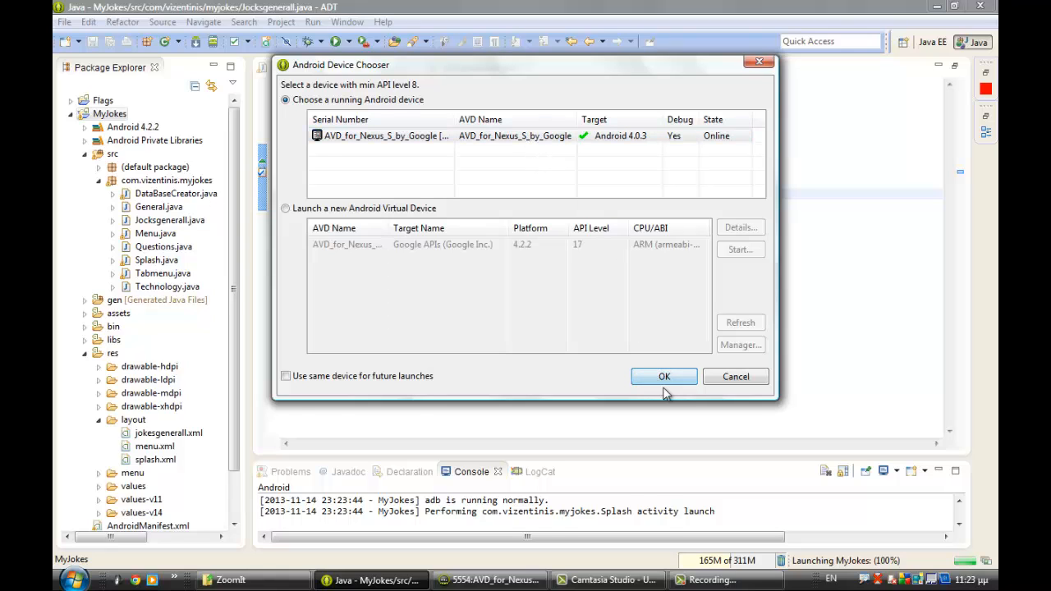
left_click(664, 376)
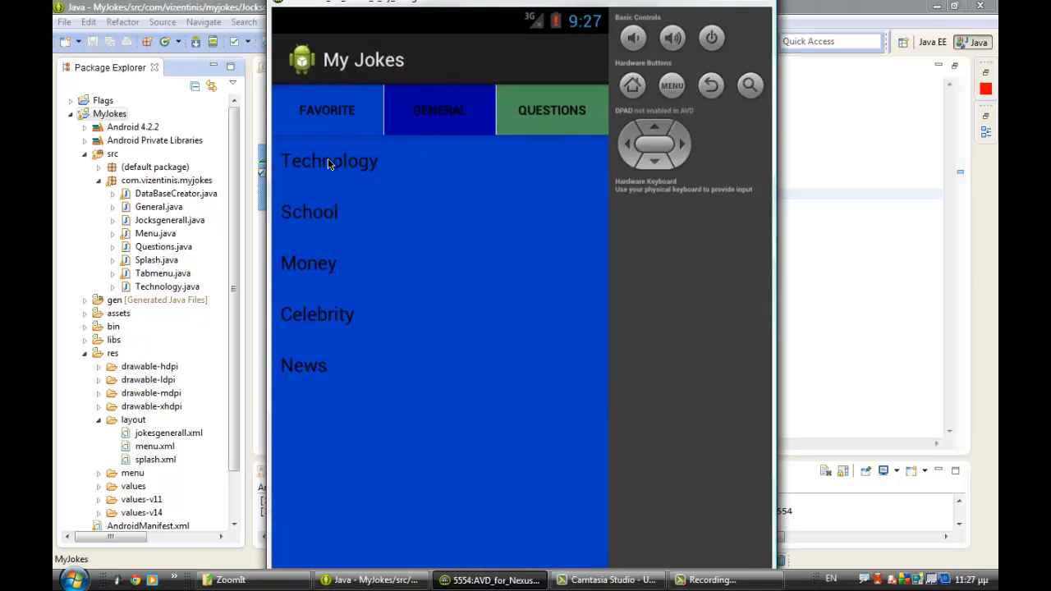
mouse_move(427, 177)
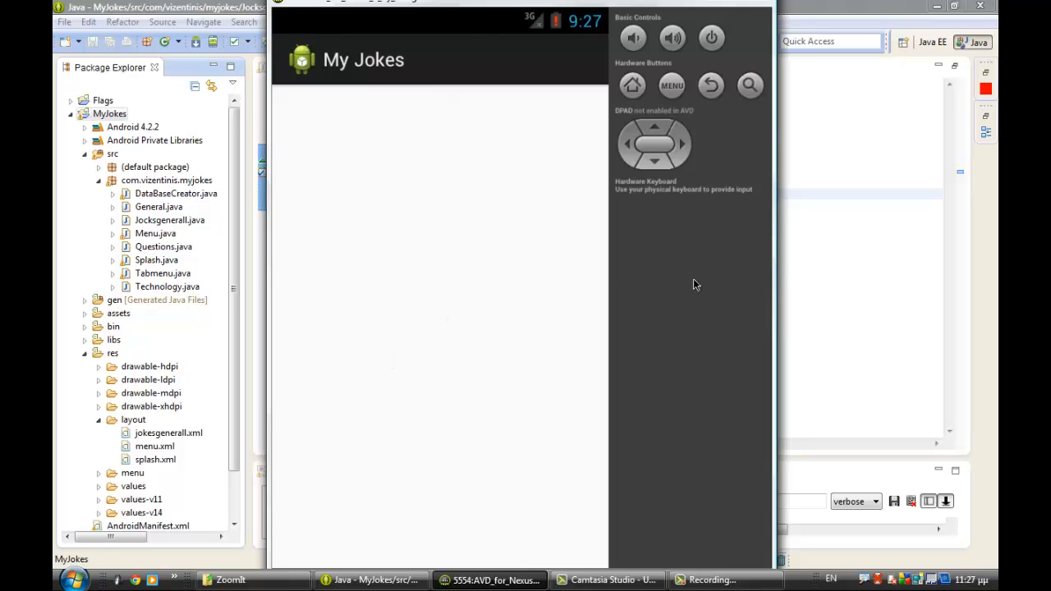
mouse_move(440, 182)
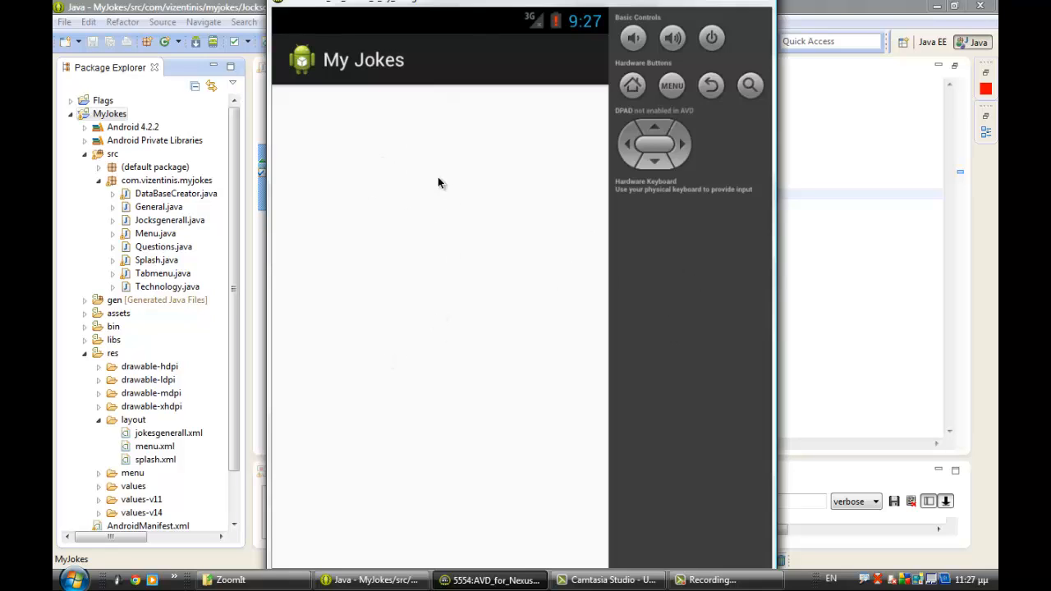
mouse_move(447, 460)
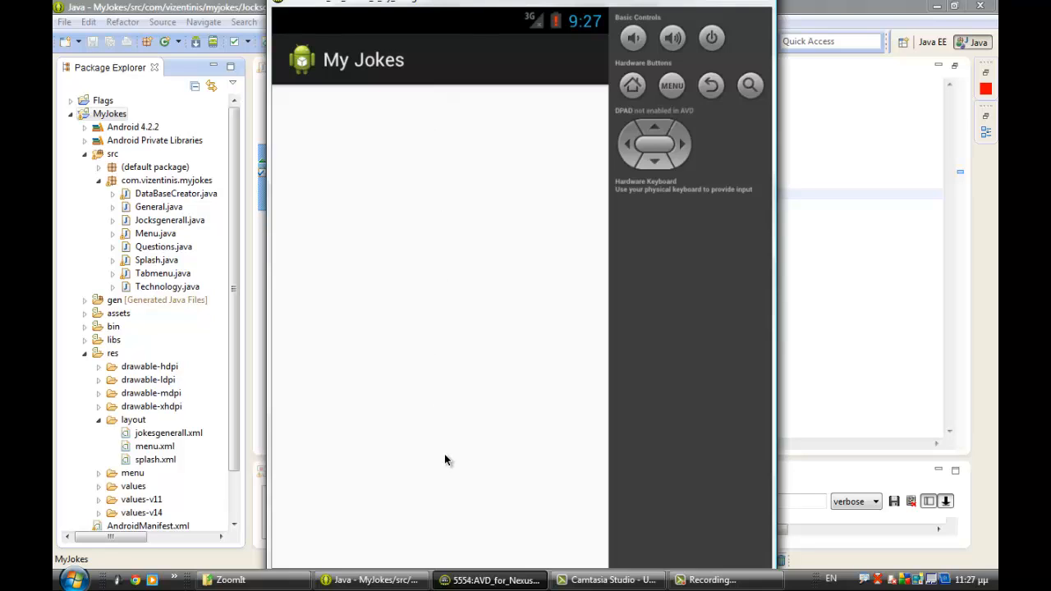
mouse_move(711, 353)
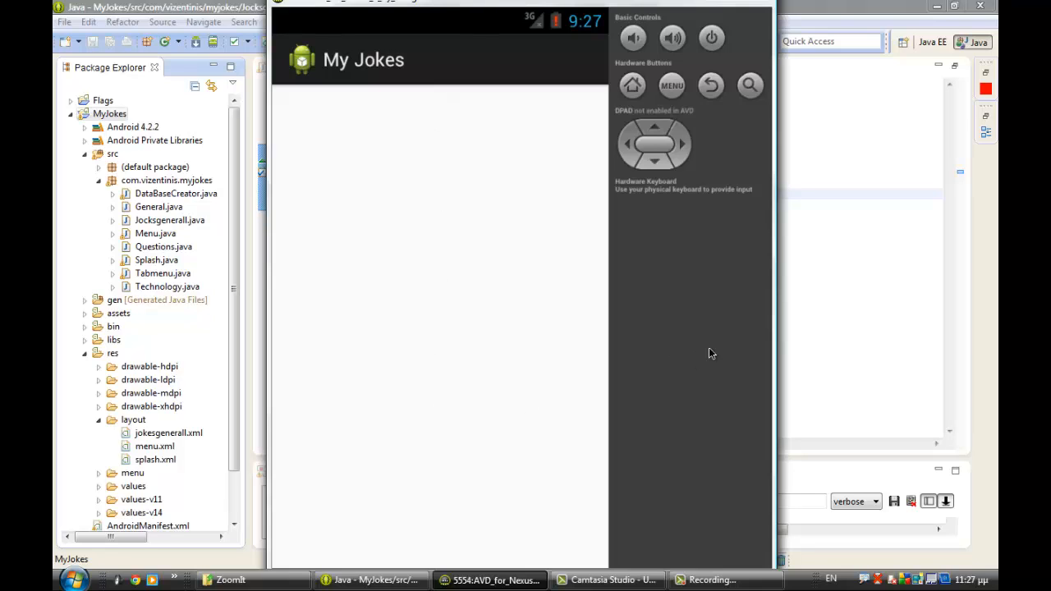
mouse_move(703, 348)
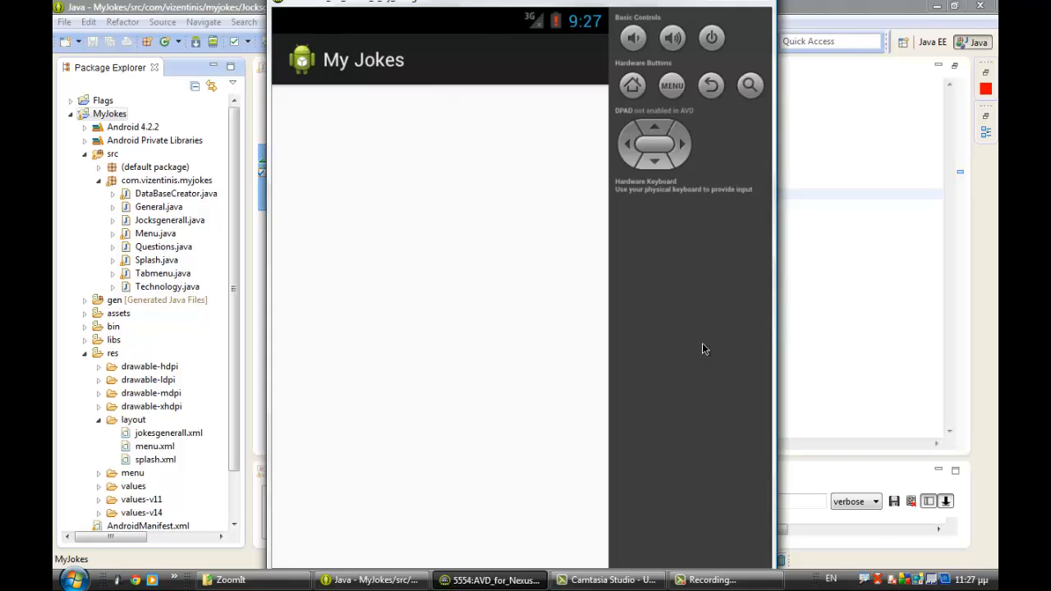